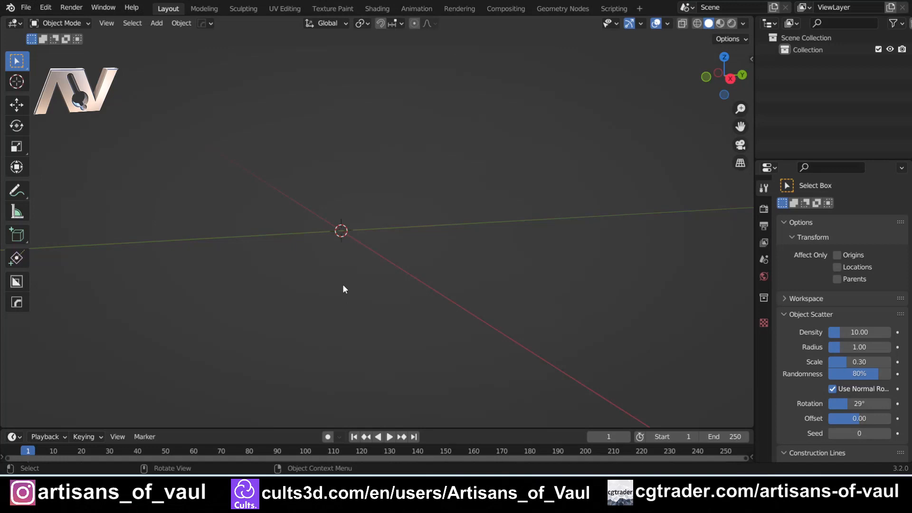
- Enable the Smart Face tool in the MACHIN3tools add-on preferences
click(45, 6)
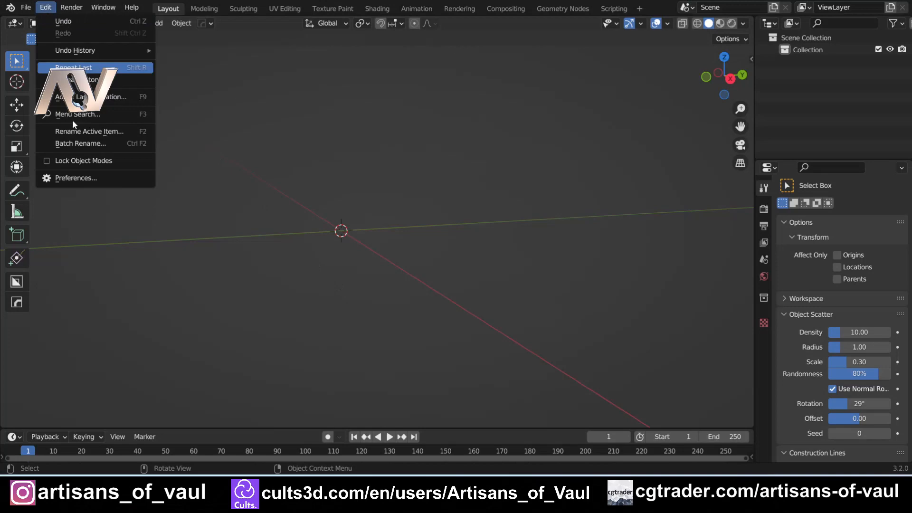
click(74, 178)
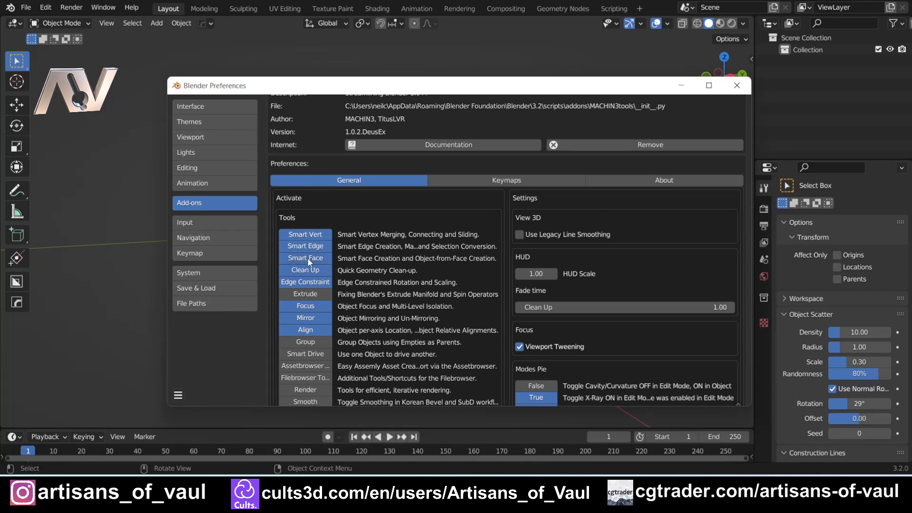
click(177, 395)
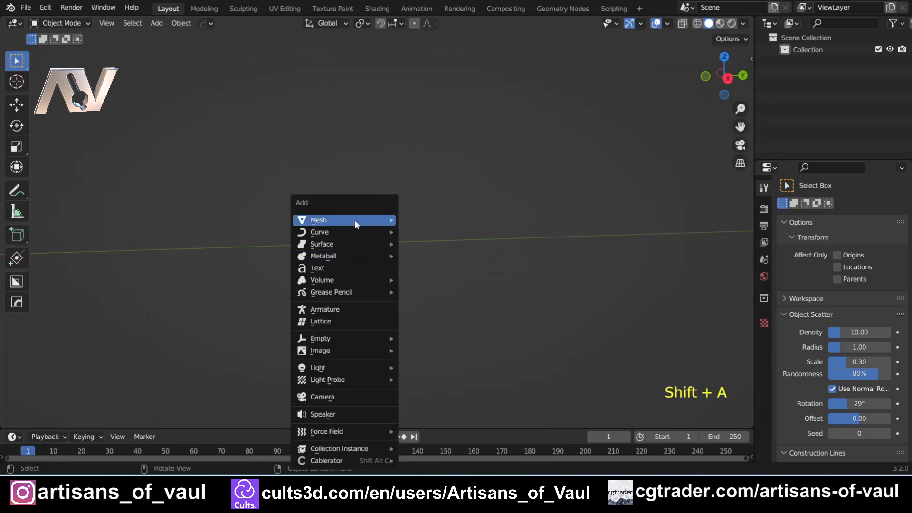
mouse_move(318, 220)
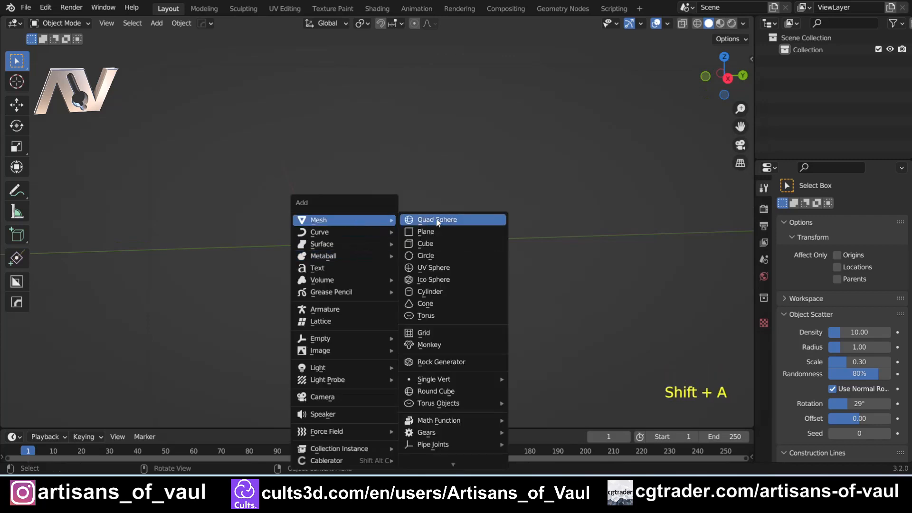
mouse_move(447, 224)
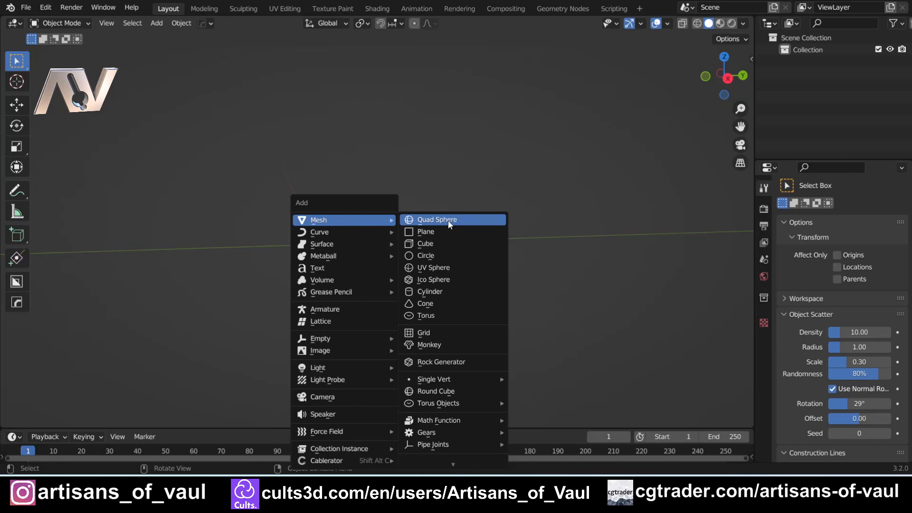
- Add a MACHIN3 quad sphere at the origin and frame it in the viewport
click(436, 219)
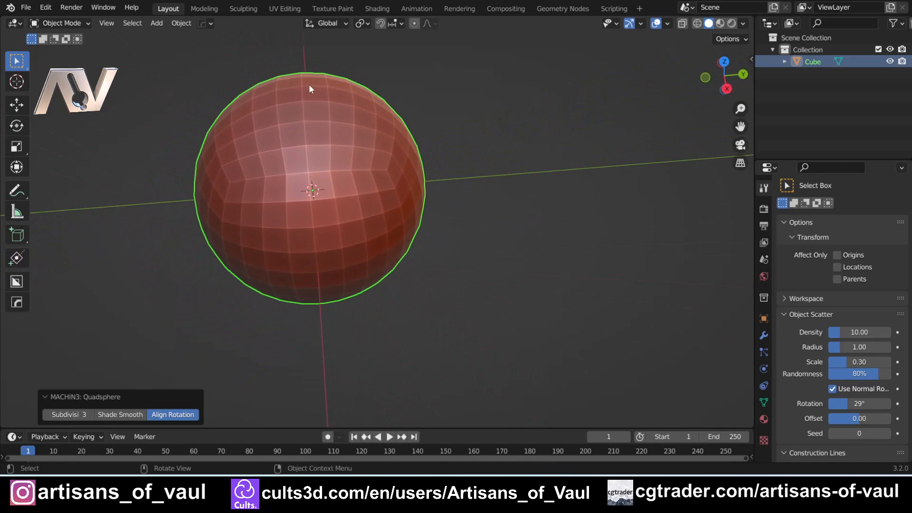
mouse_move(313, 79)
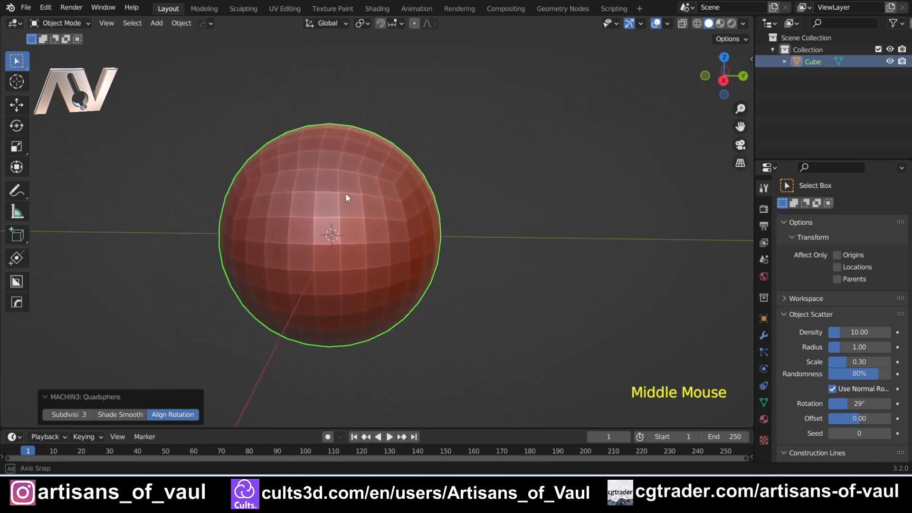
drag(346, 197, 332, 250)
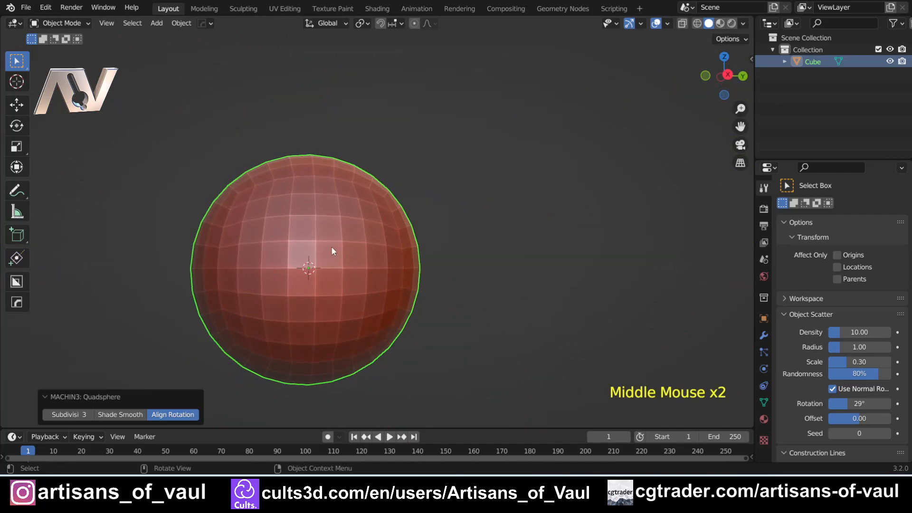
scroll(down, 3)
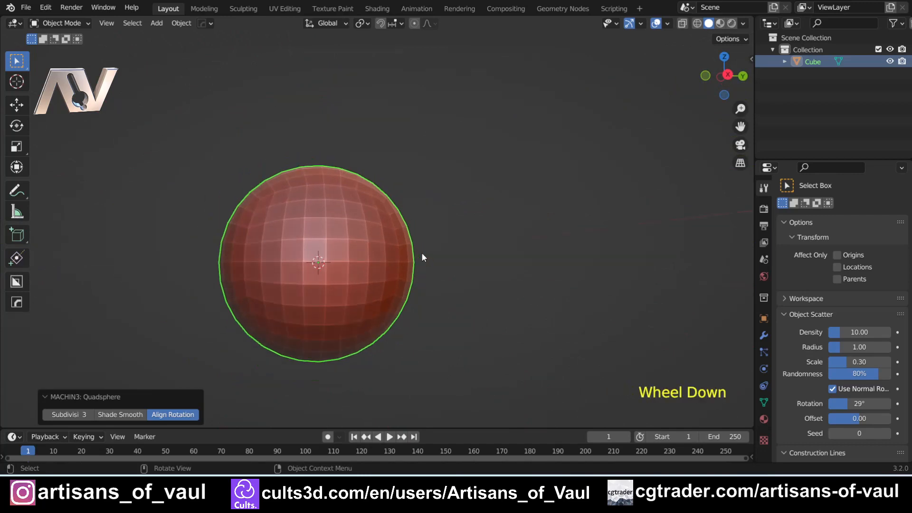
scroll(down, 3)
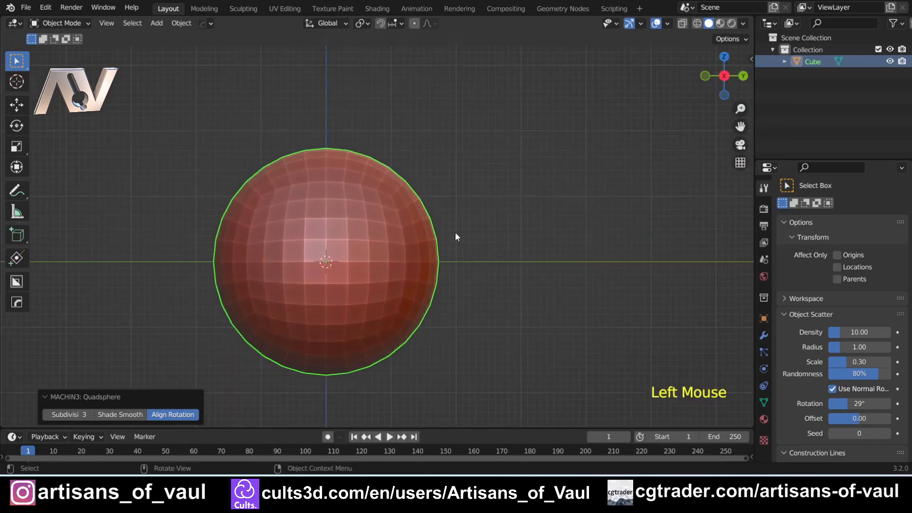
scroll(up, 3)
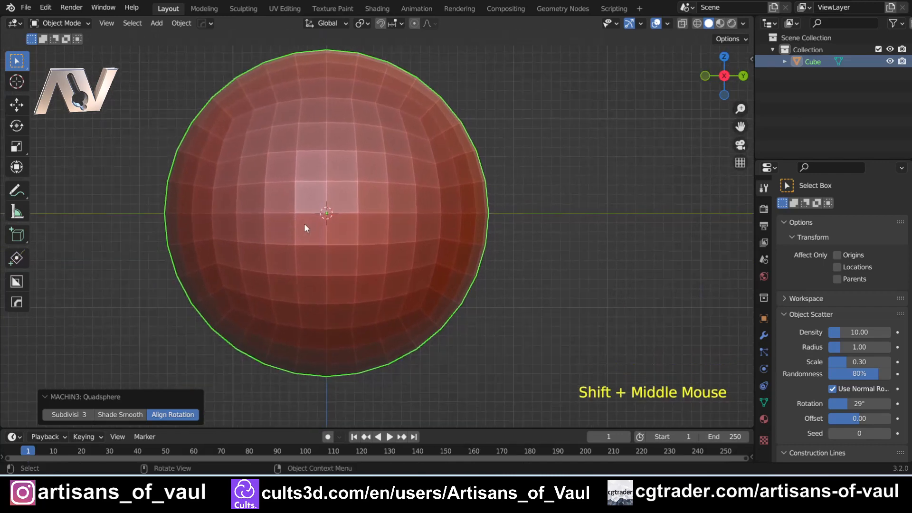
- Delete a horizontal row of faces from the sphere and place a duplicate beside it
key(Tab)
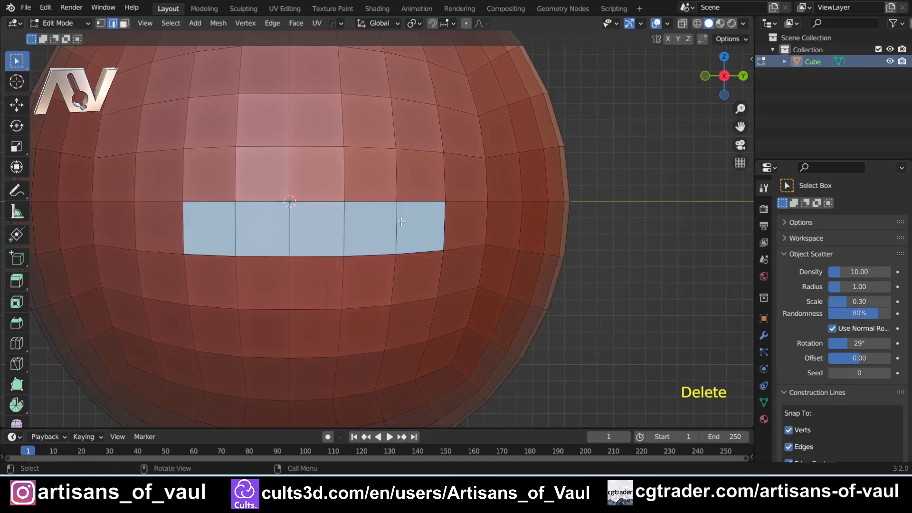
key(Tab)
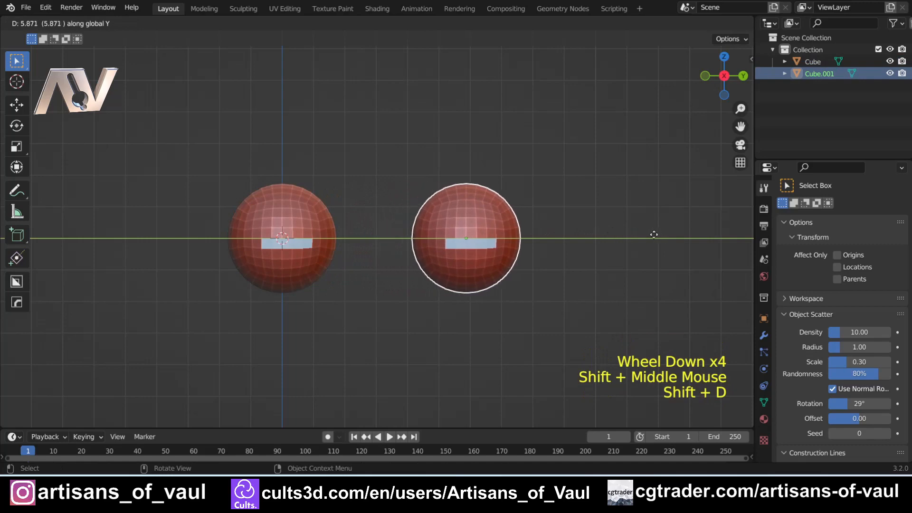
click(436, 186)
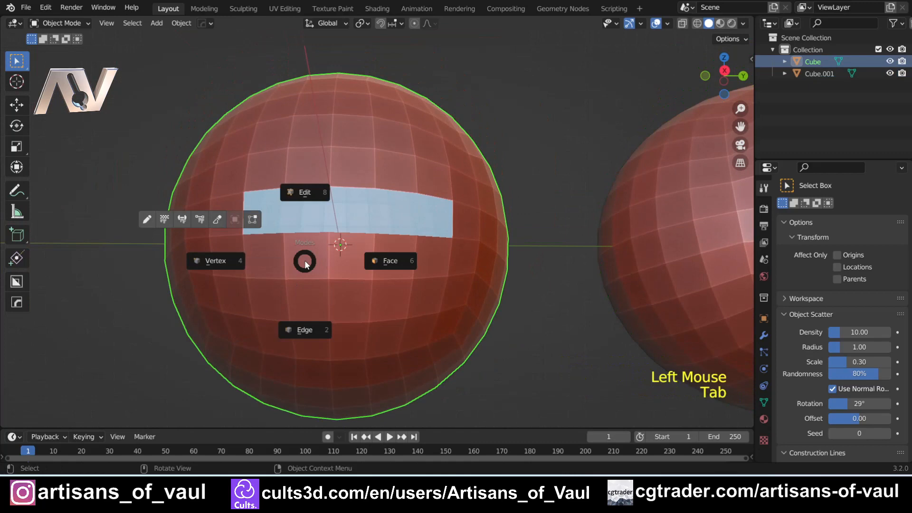
- Refill most of the original sphere's strip hole with faces, leaving a small right-end gap
click(304, 192)
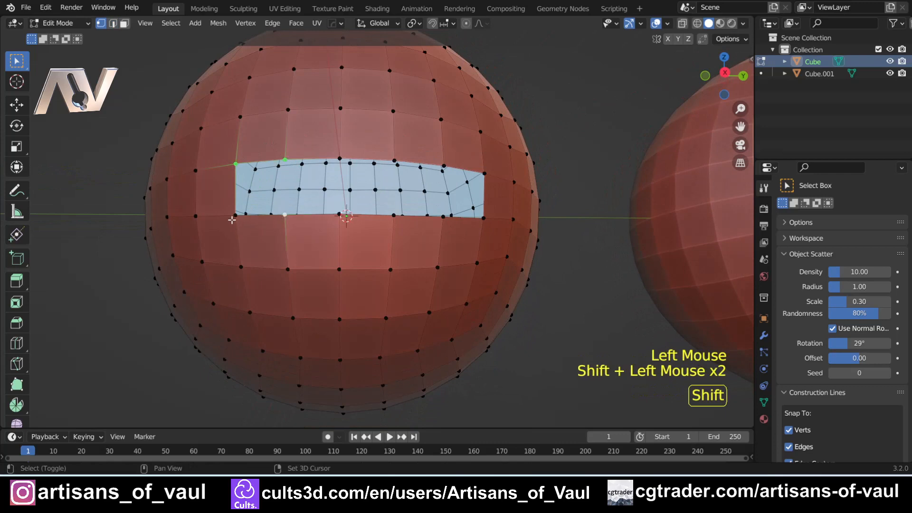
drag(361, 203, 373, 197)
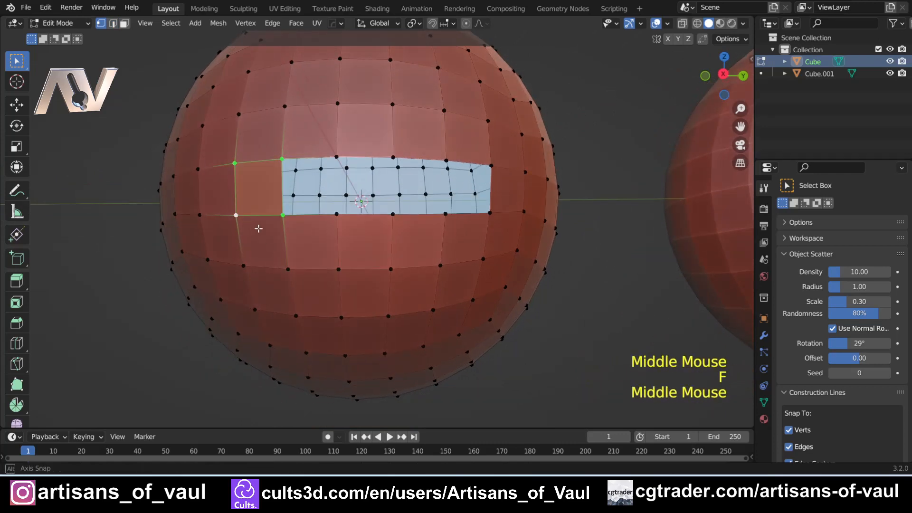
key(Tab)
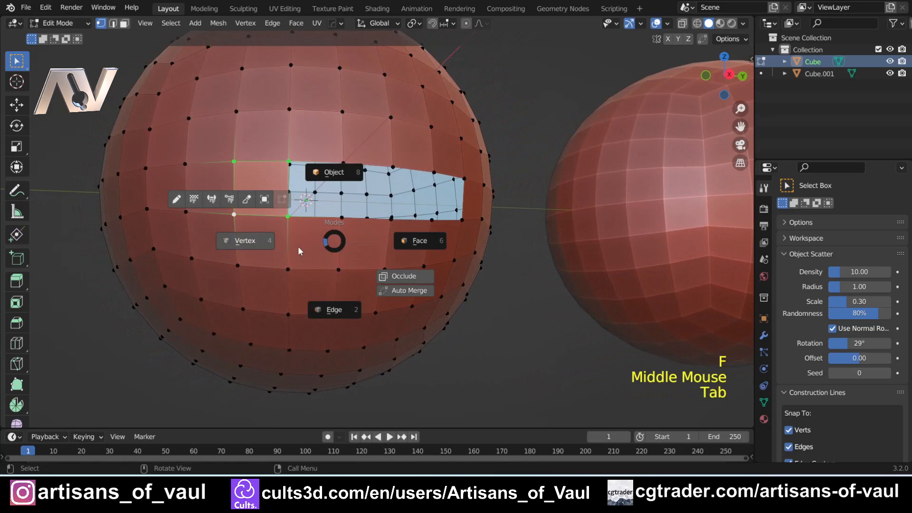
key(Tab)
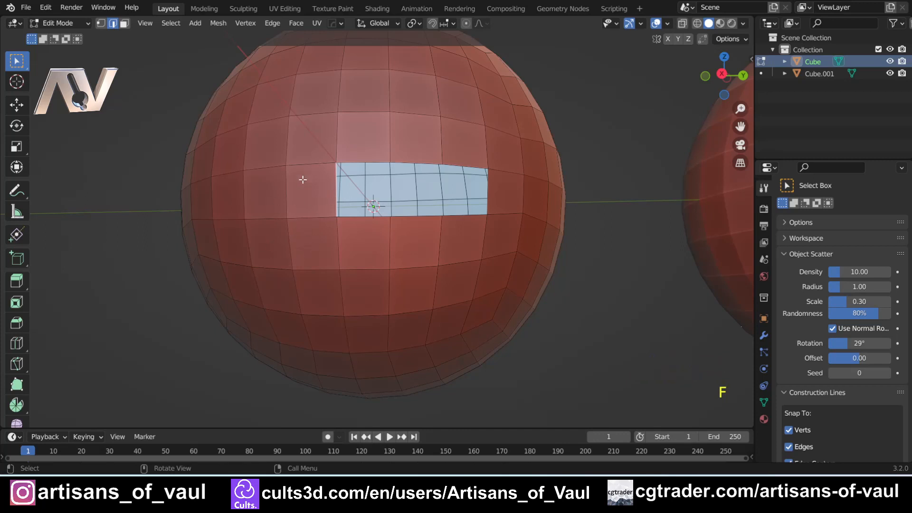
mouse_move(326, 211)
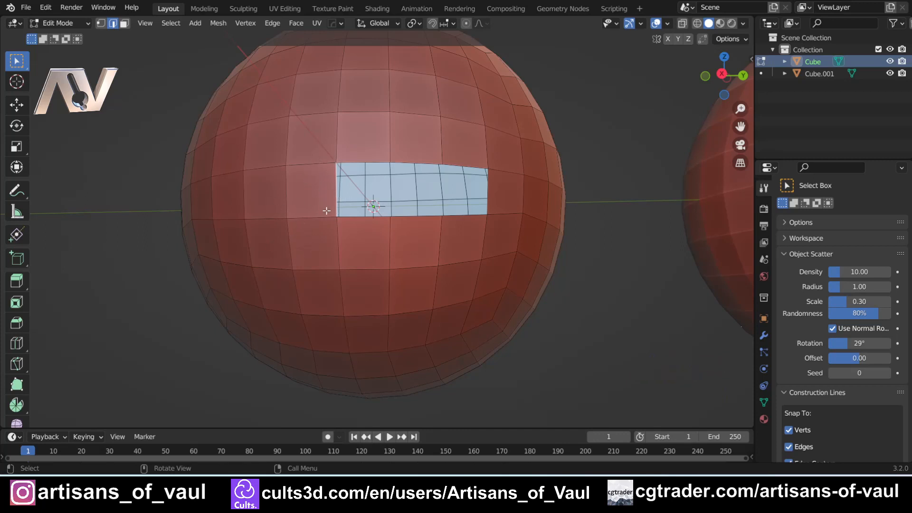
mouse_move(326, 160)
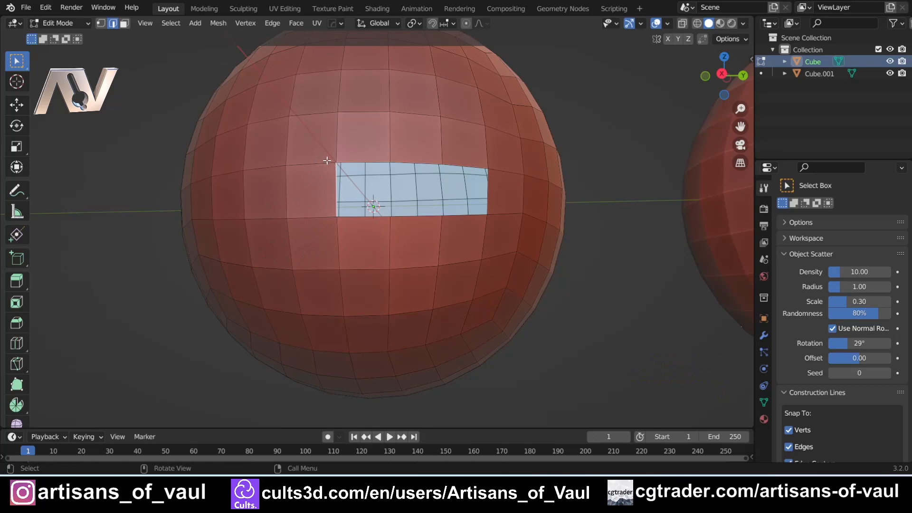
mouse_move(390, 162)
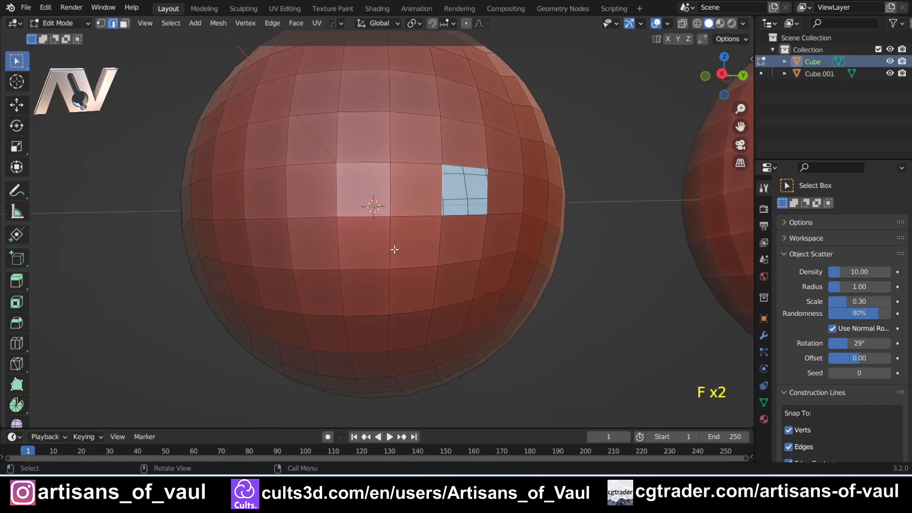
scroll(down, 3)
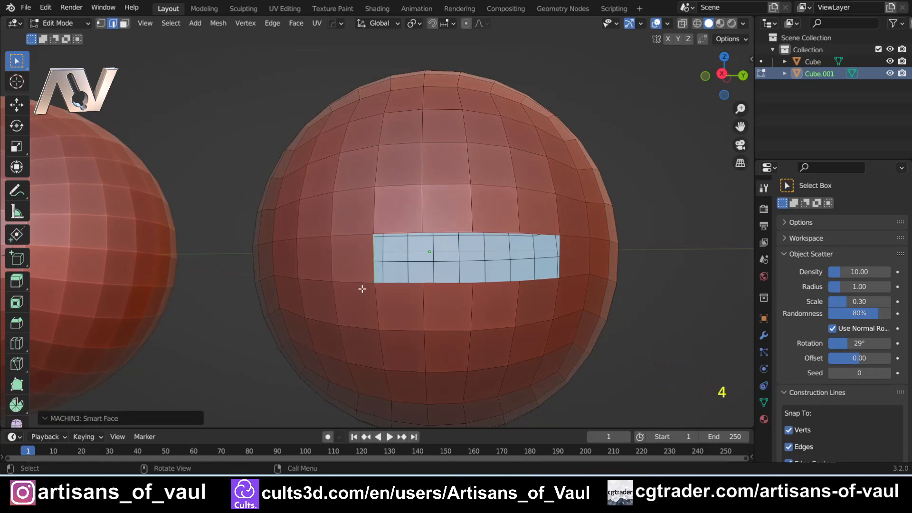
- Delete the duplicate sphere Cube.001 so only the original remains
key(Tab)
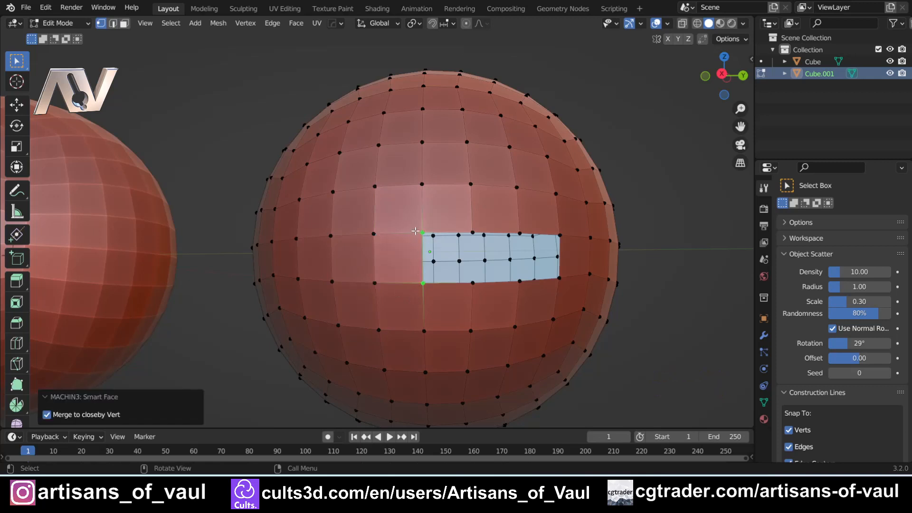
mouse_move(422, 315)
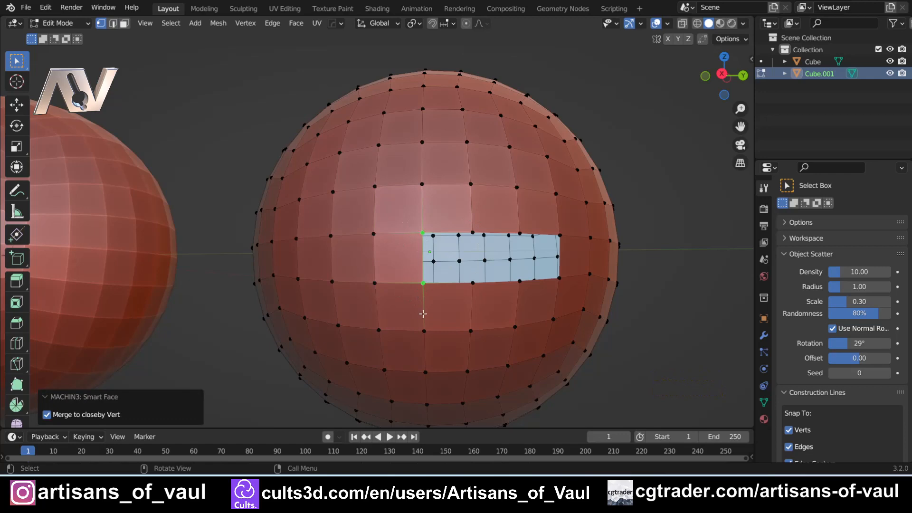
scroll(down, 3)
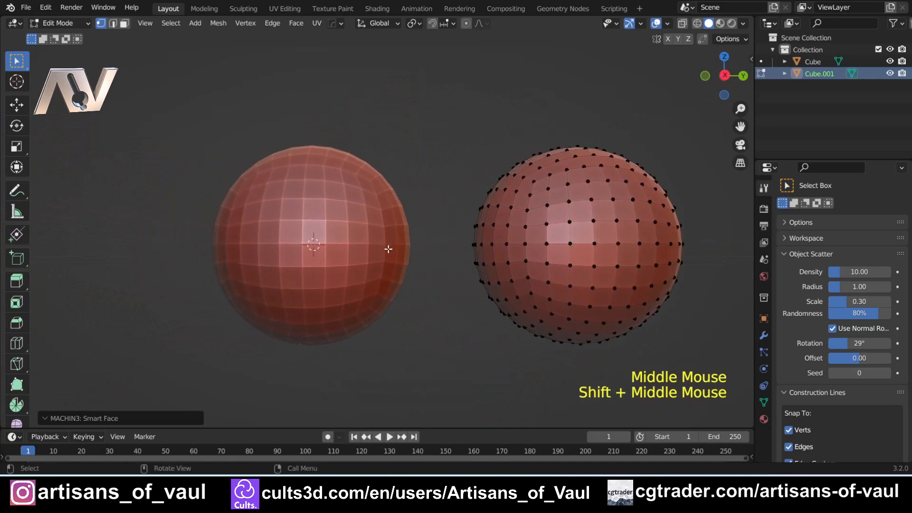
key(Tab)
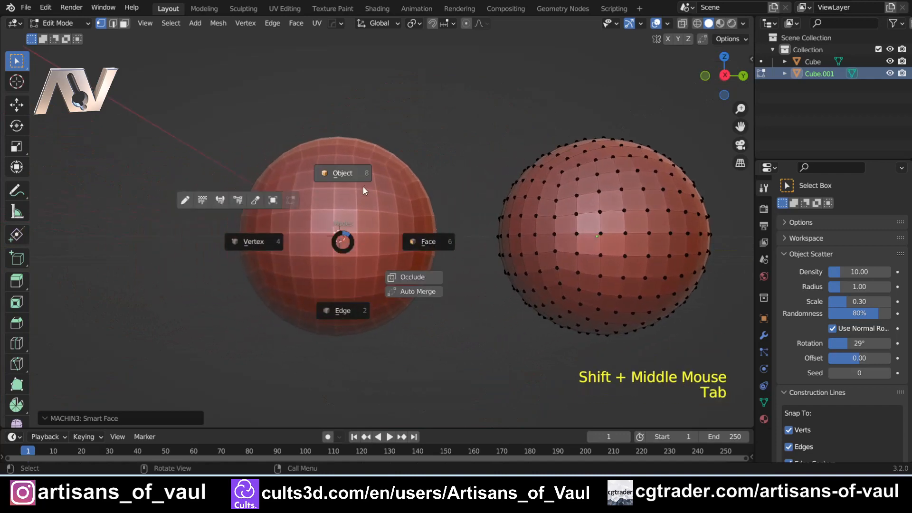
key(Delete)
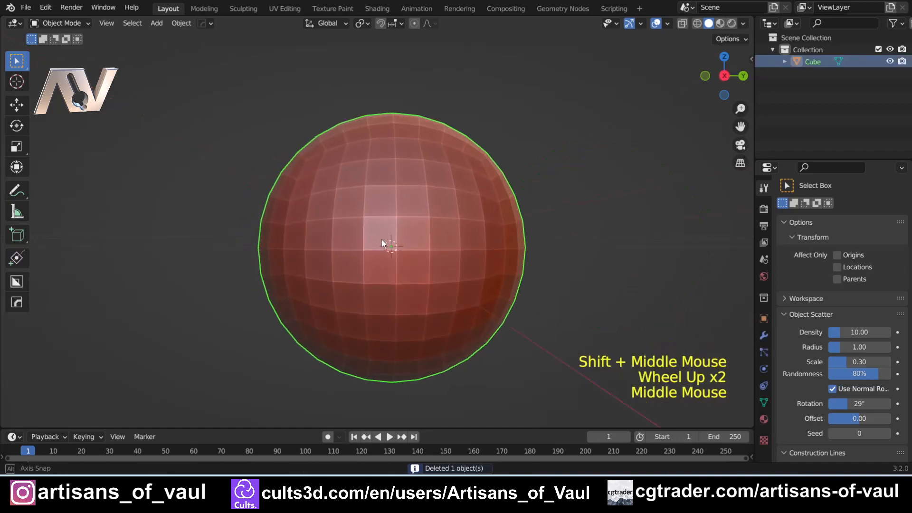
- Delete a box-selected rectangle of faces from the sphere's front and duplicate the holed sphere
key(Tab)
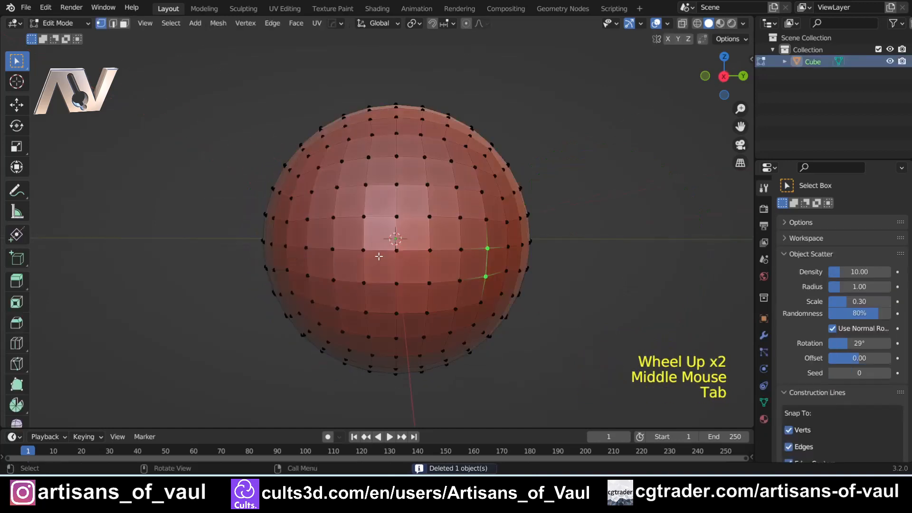
scroll(up, 3)
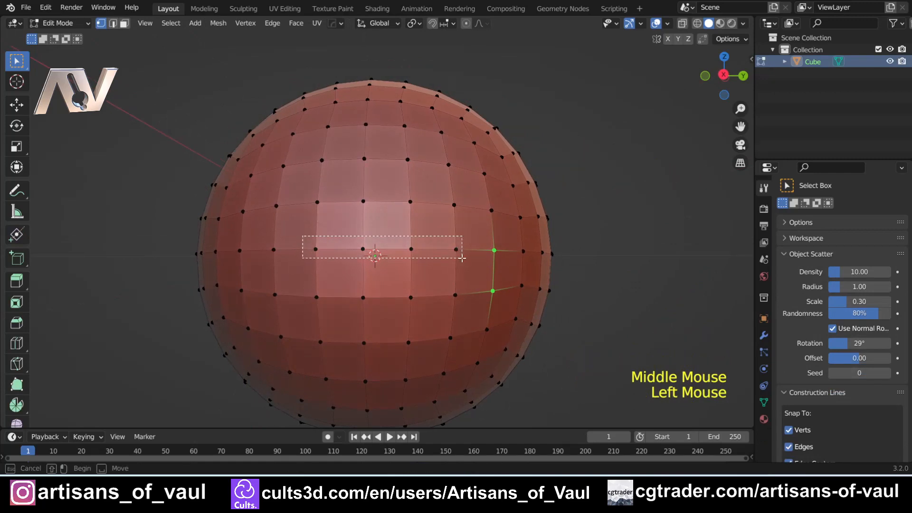
key(x)
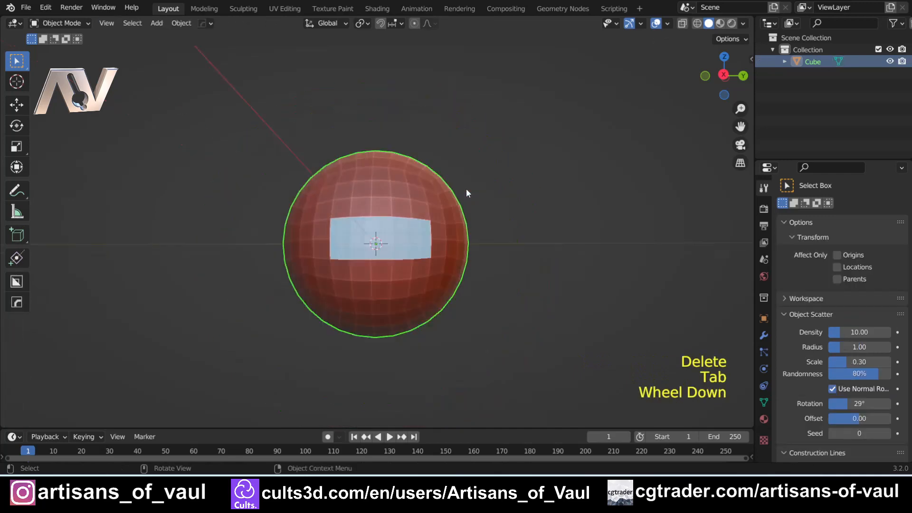
key(shift+d)
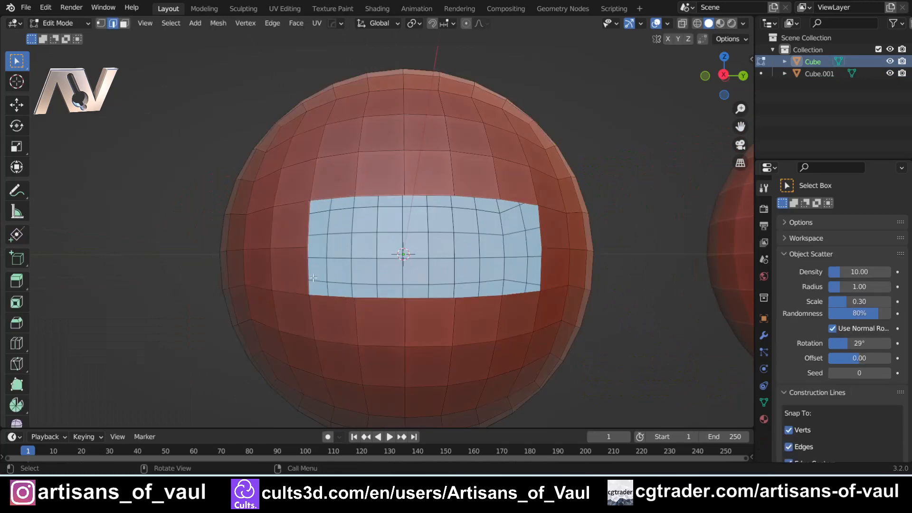
- Fill the left sphere's rectangular hole with native F faces, leaving stretched polygons
scroll(up, 3)
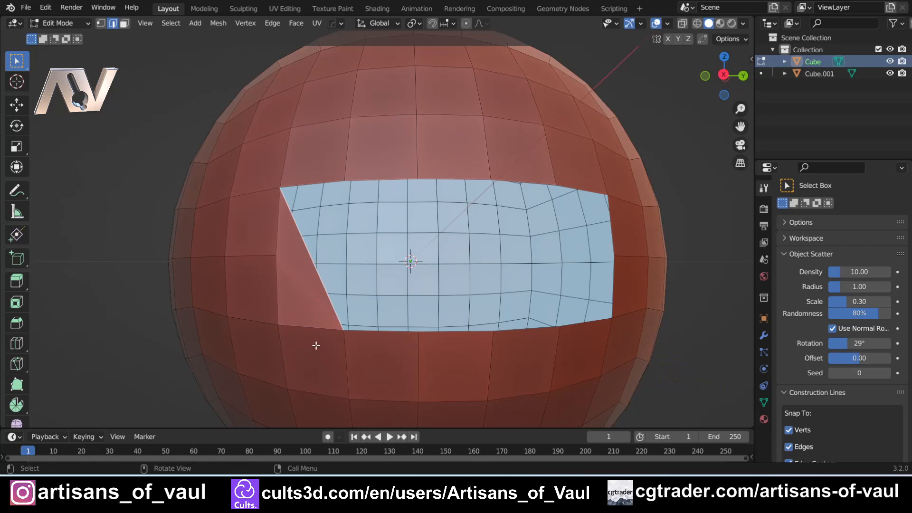
mouse_move(284, 235)
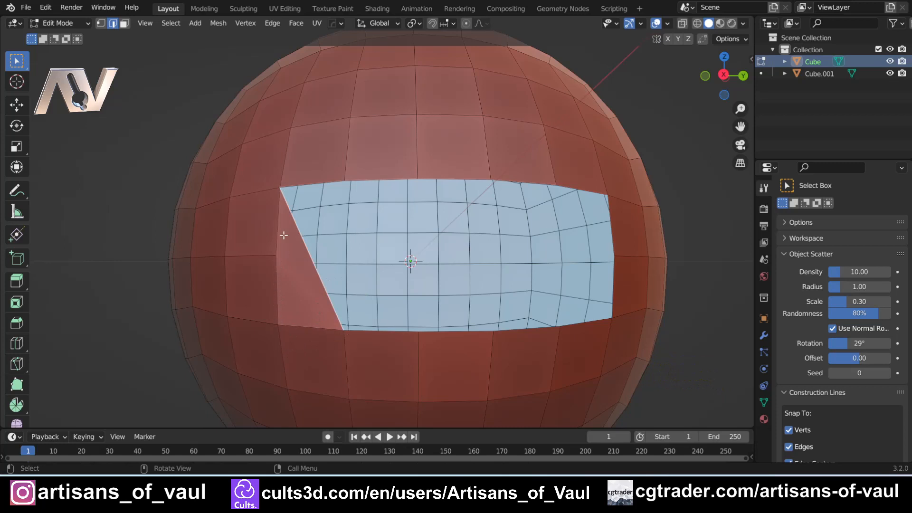
scroll(down, 3)
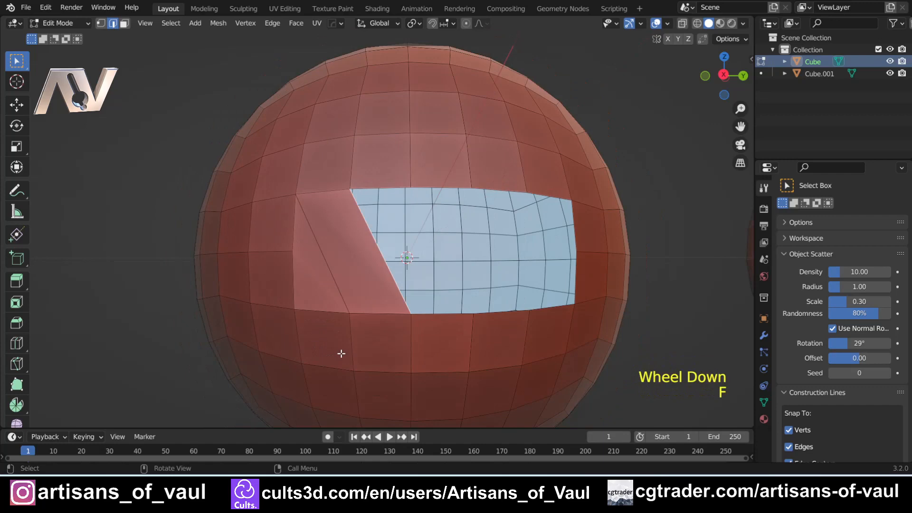
key(f)
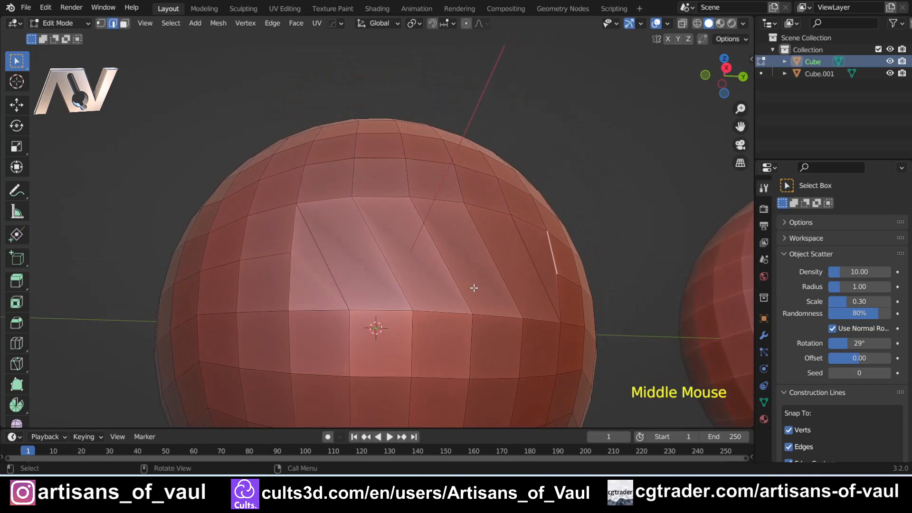
key(ctrl+z)
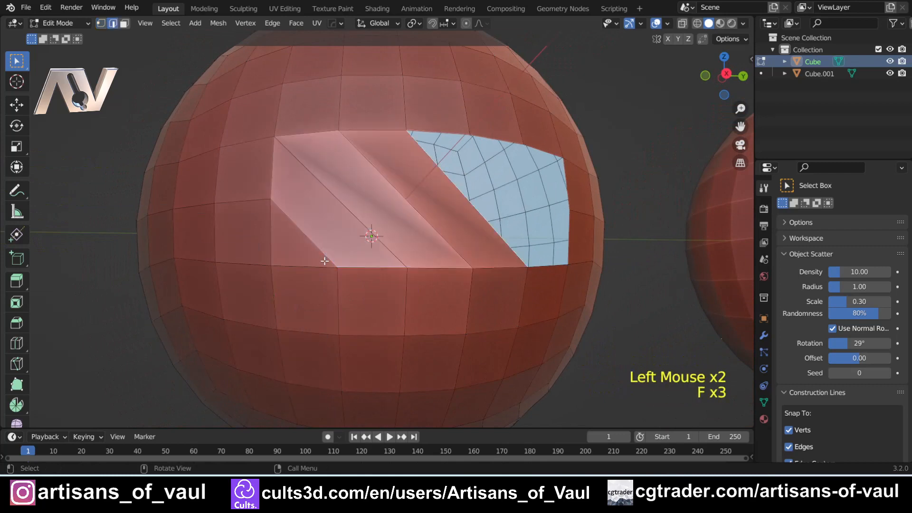
key(Tab)
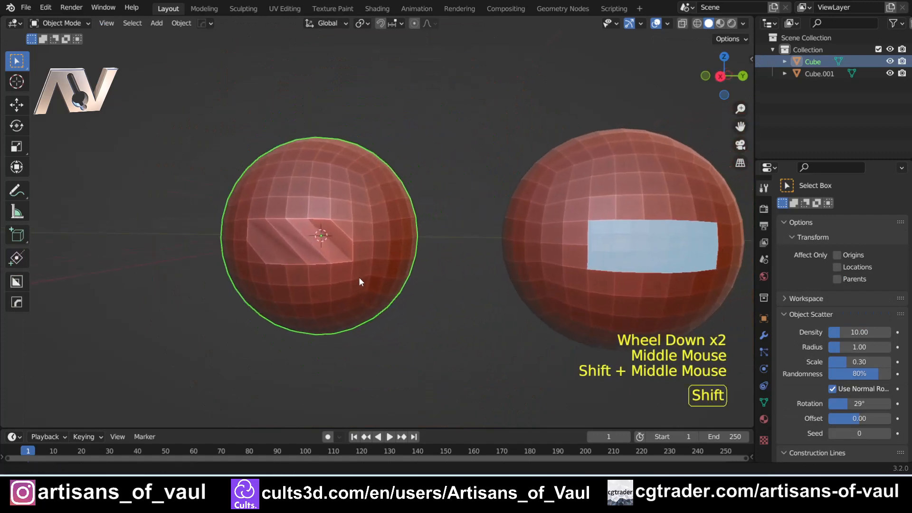
- Fill Cube.001's hole with Smart Face quads that follow the surrounding grid
key(tab)
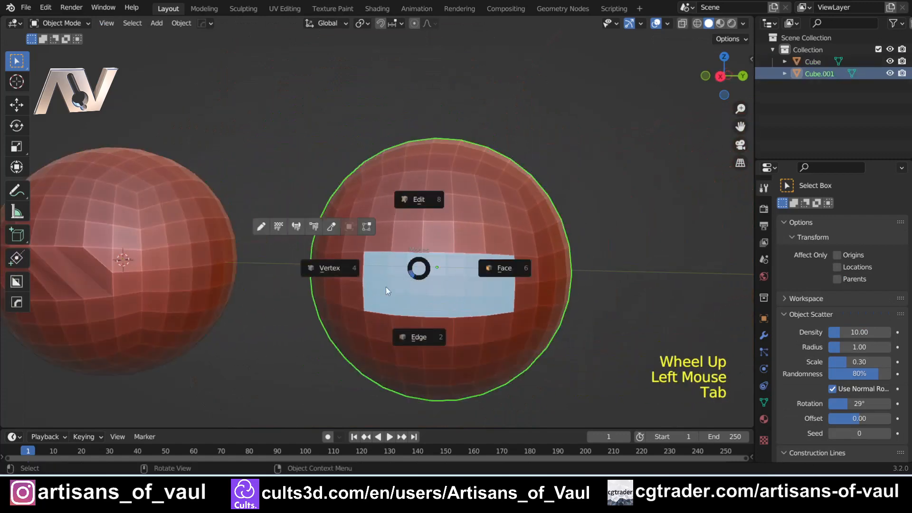
click(418, 199)
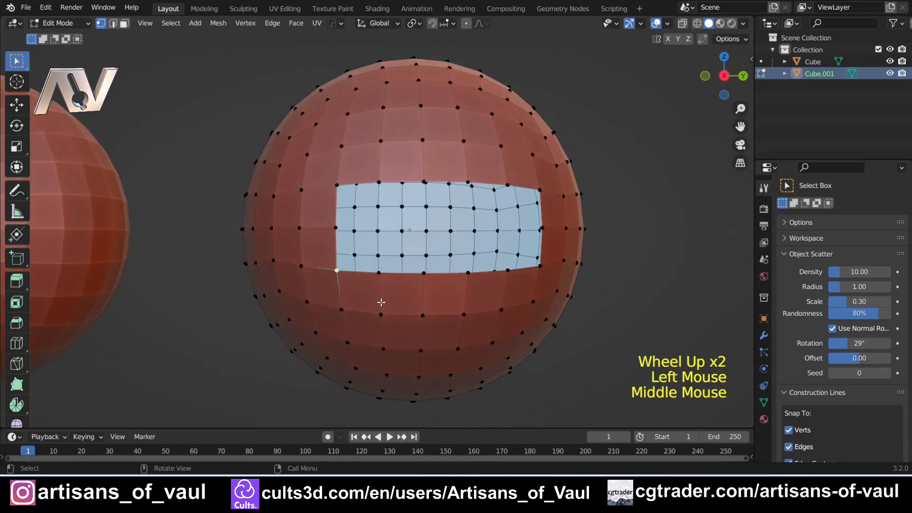
scroll(up, 3)
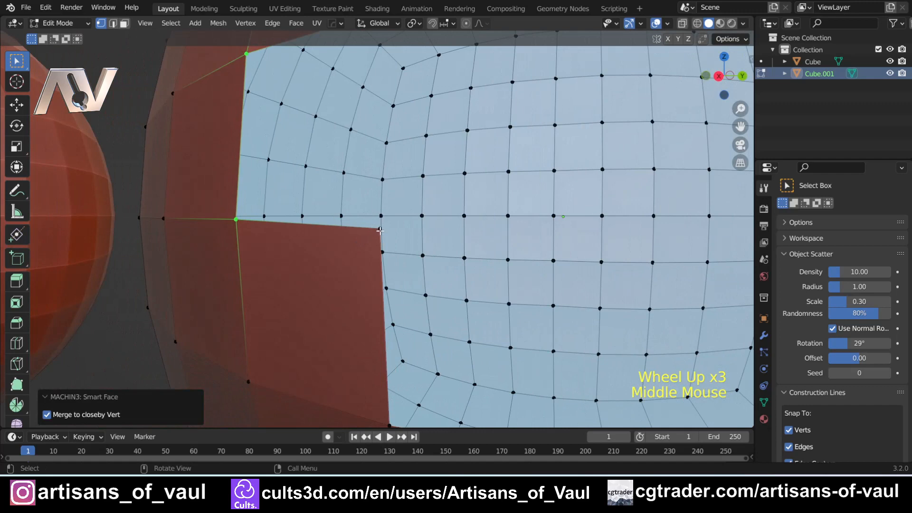
scroll(down, 3)
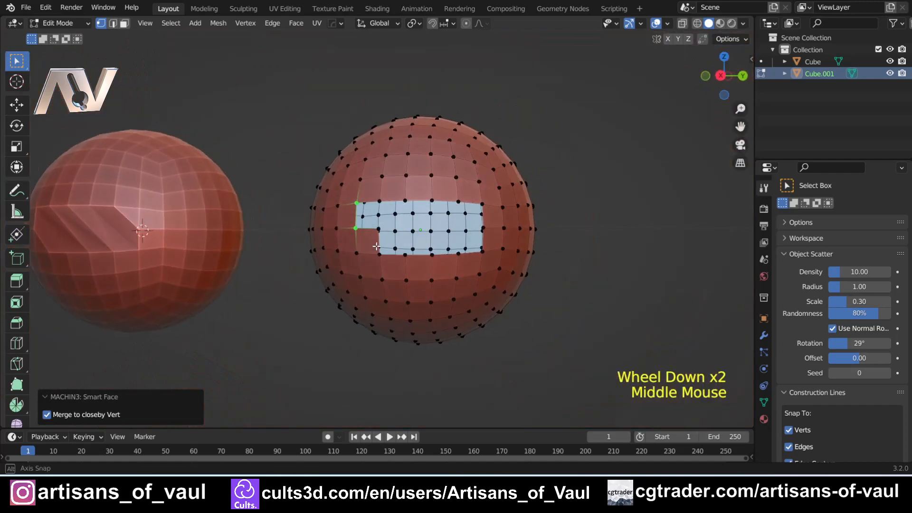
scroll(up, 3)
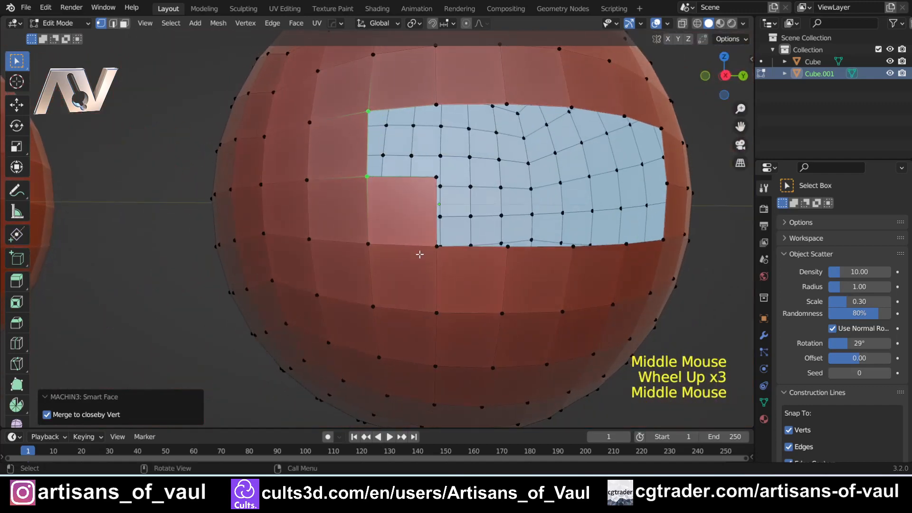
scroll(down, 3)
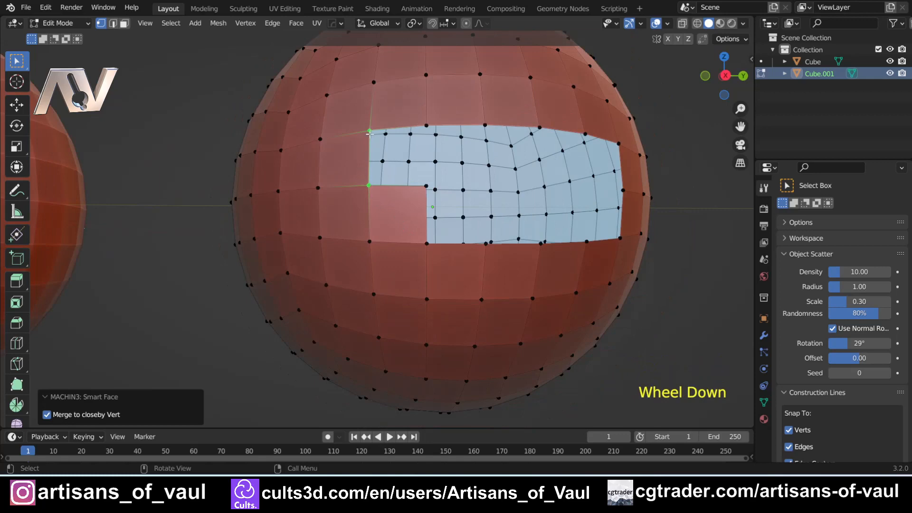
scroll(down, 3)
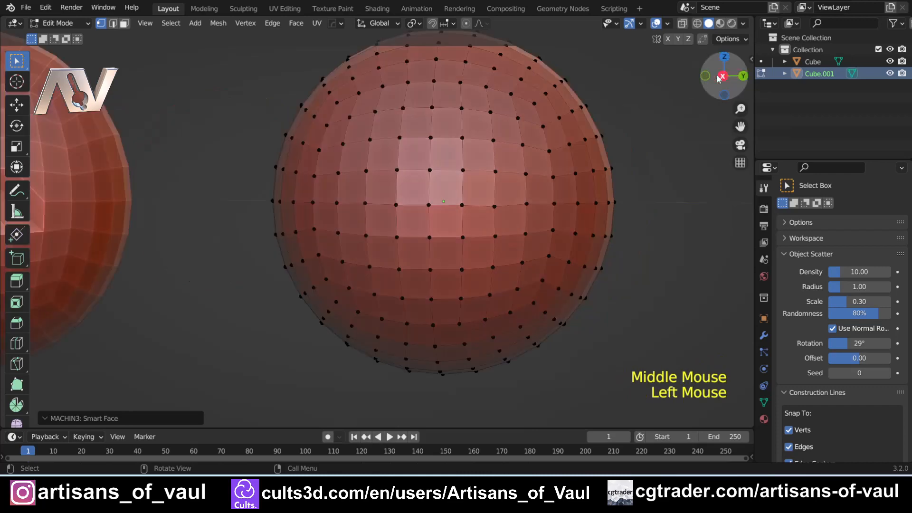
- Inspect the patched vertices in X-ray and leave Edit Mode with both spheres sealed
key(shift+z)
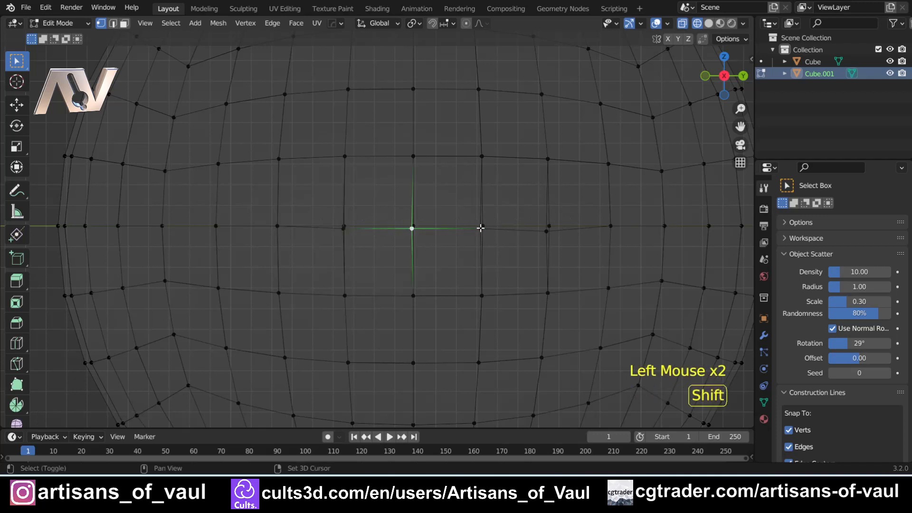
click(545, 231)
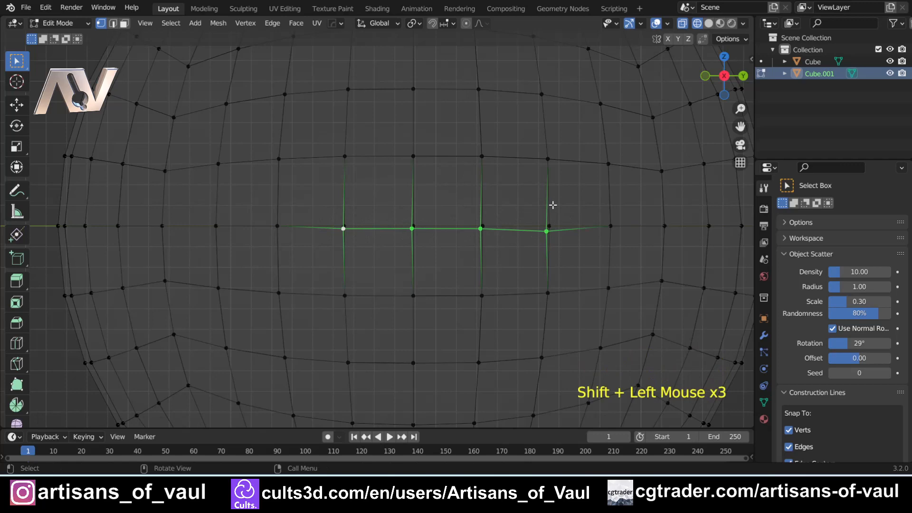
key(Tab)
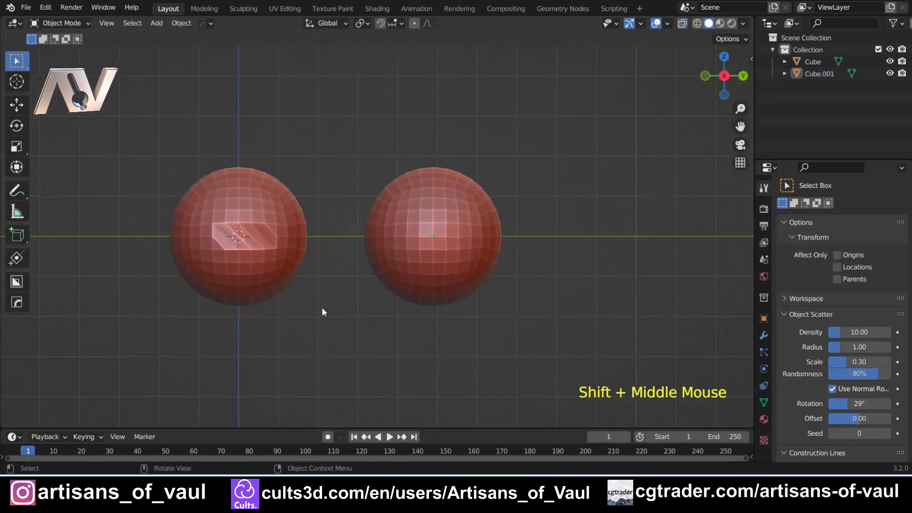
- Make the right Smart Face sphere Cube.001 the active object and zoom in on it
click(433, 235)
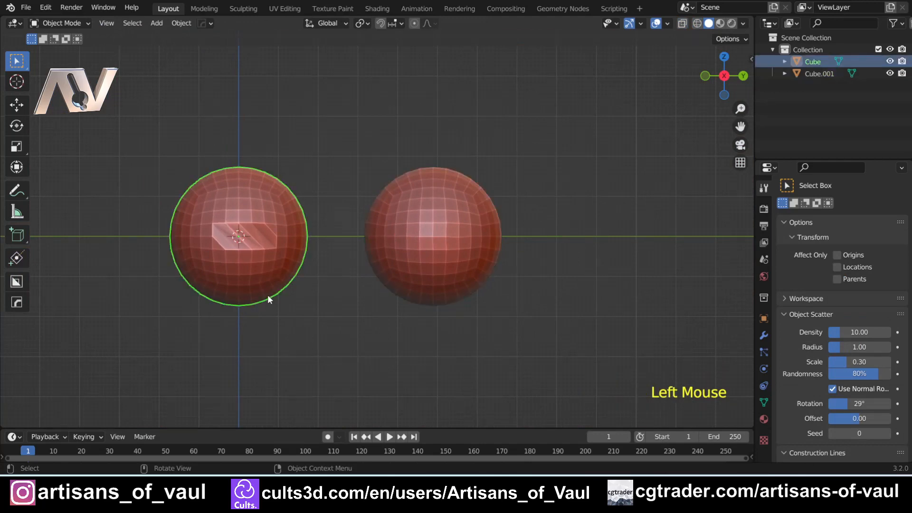
click(428, 230)
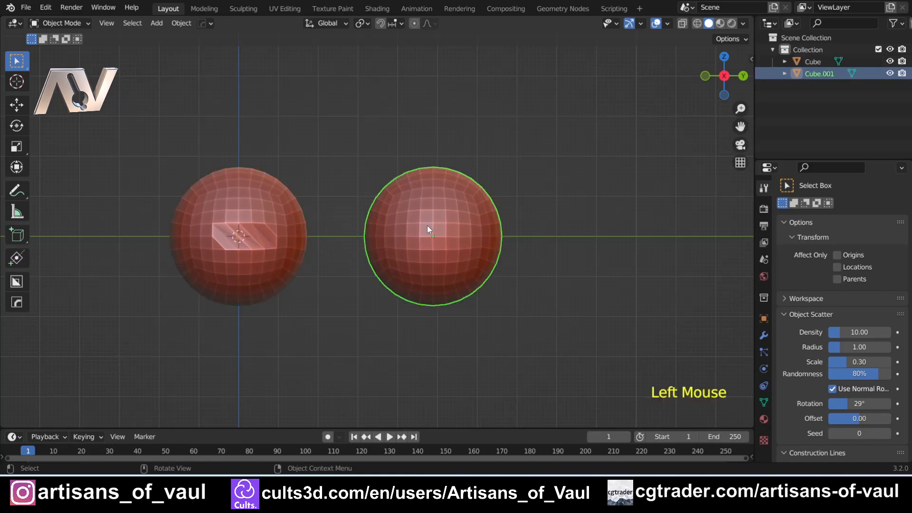
scroll(up, 3)
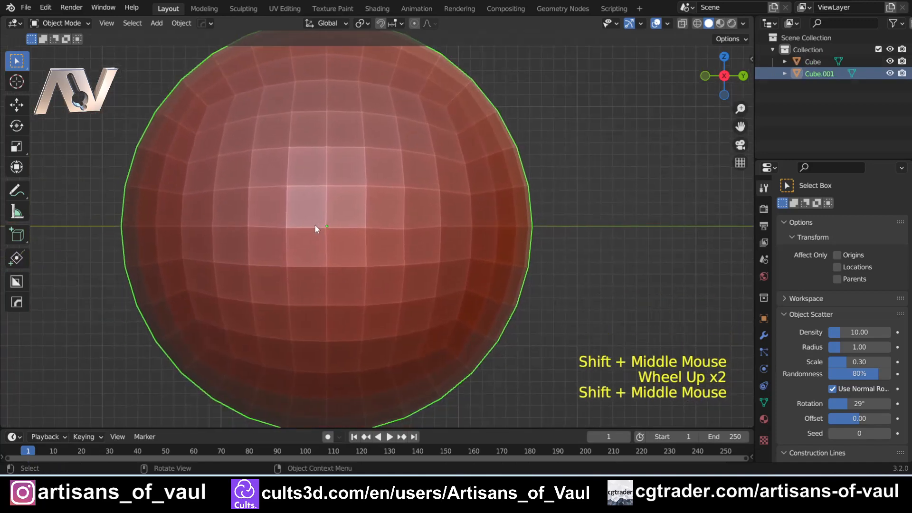
- Select a vertex on the rim of the irregular hole in the right sphere for filling
key(Tab)
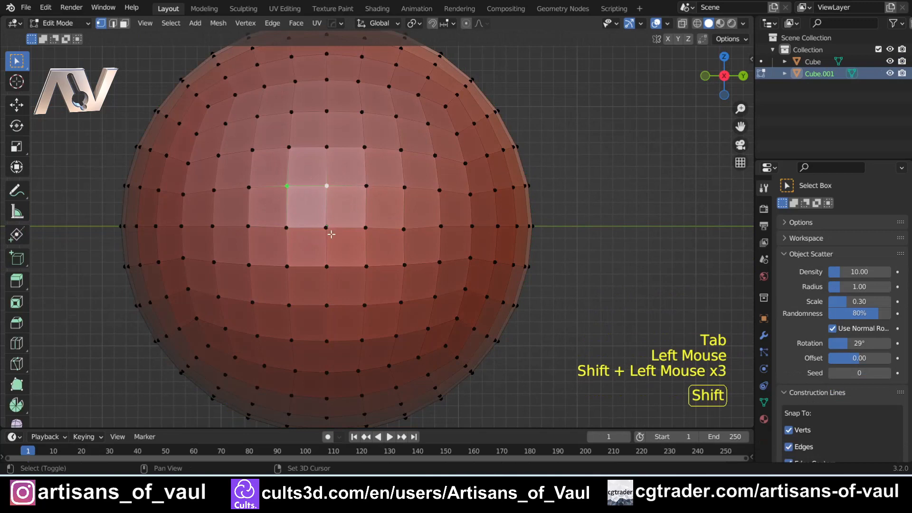
click(363, 304)
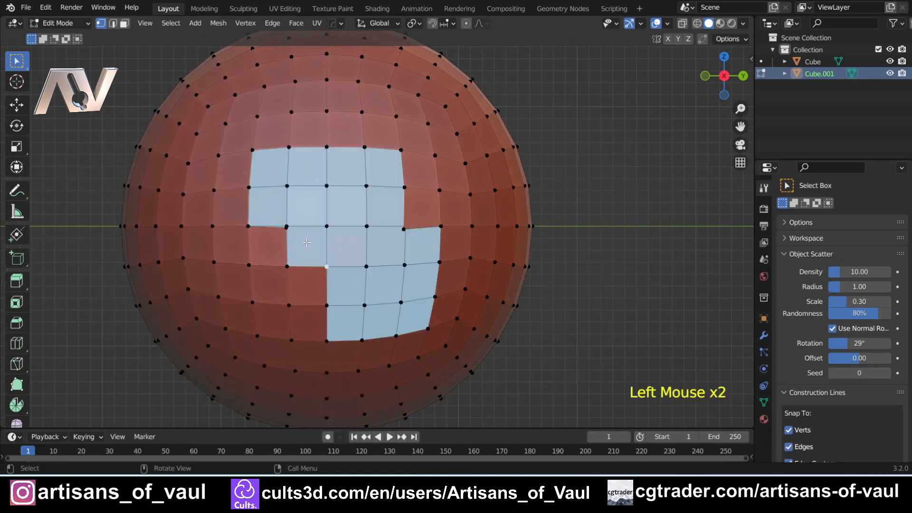
key(Tab)
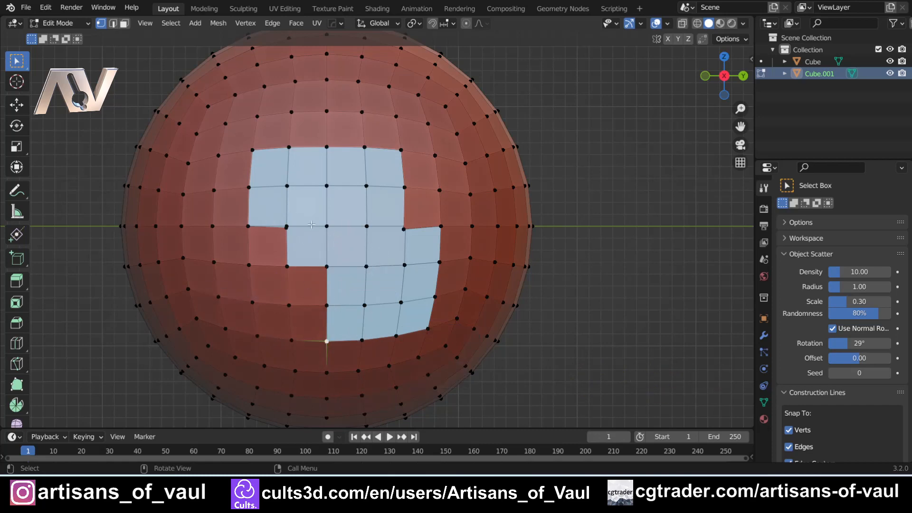
scroll(down, 3)
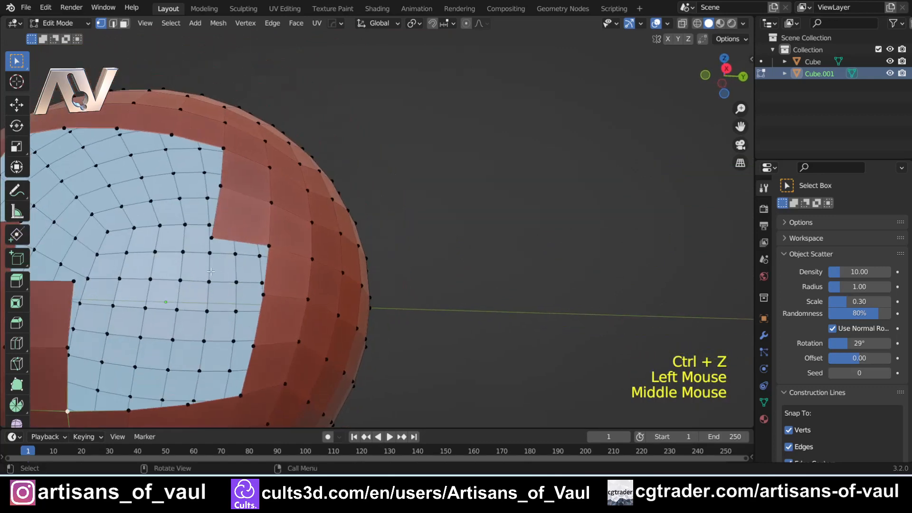
- Select a vertex bordering the remaining hole, fill it, and return to Object Mode
drag(209, 270, 466, 299)
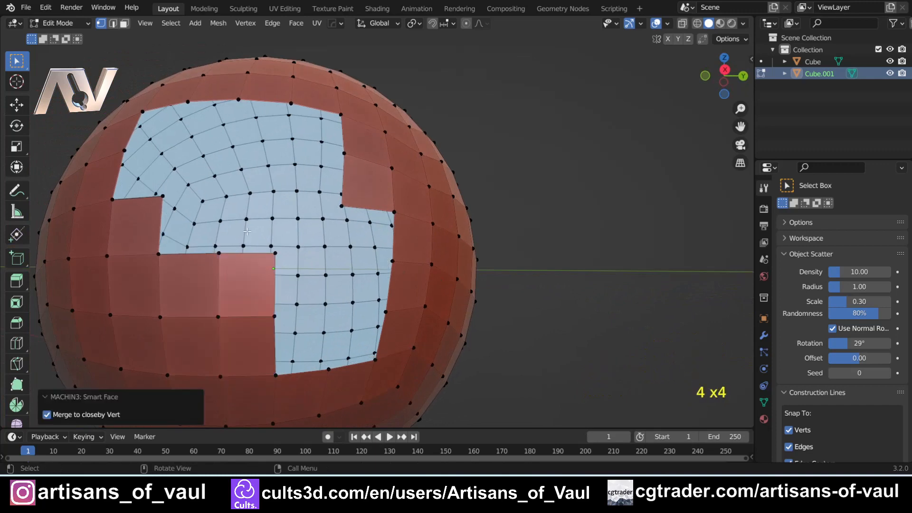
click(386, 313)
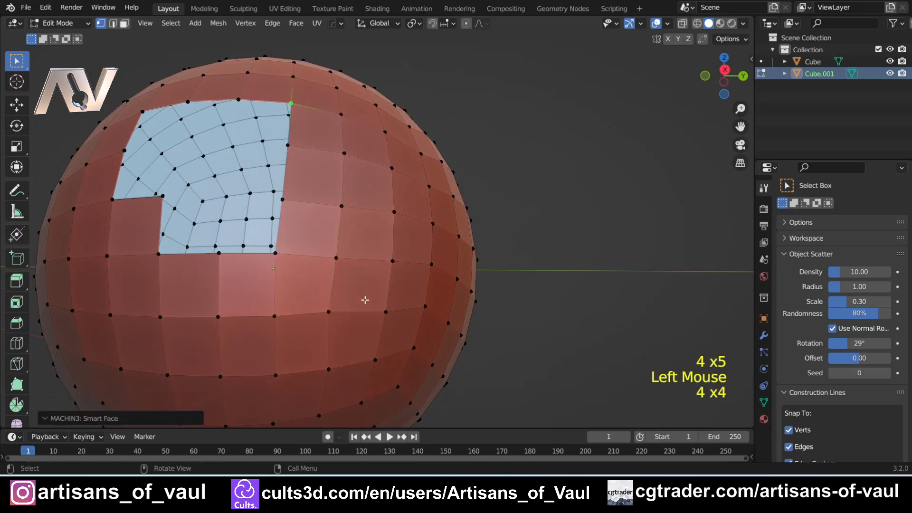
scroll(down, 3)
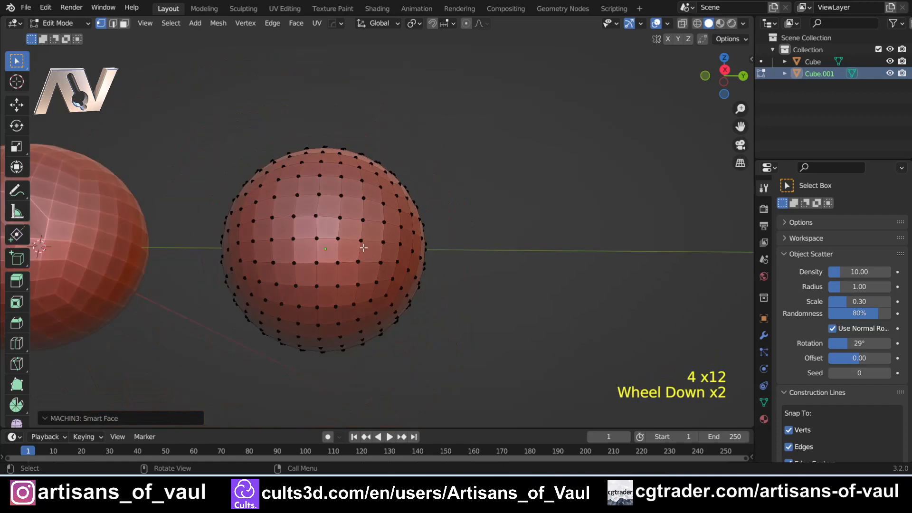
key(Tab)
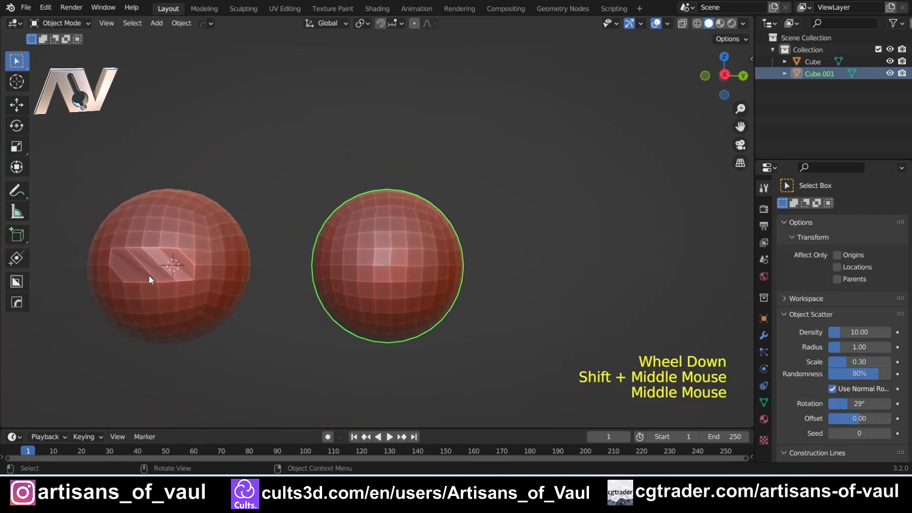
- Select the natively filled left sphere to compare, then re-enter Edit Mode on the right sphere
click(169, 262)
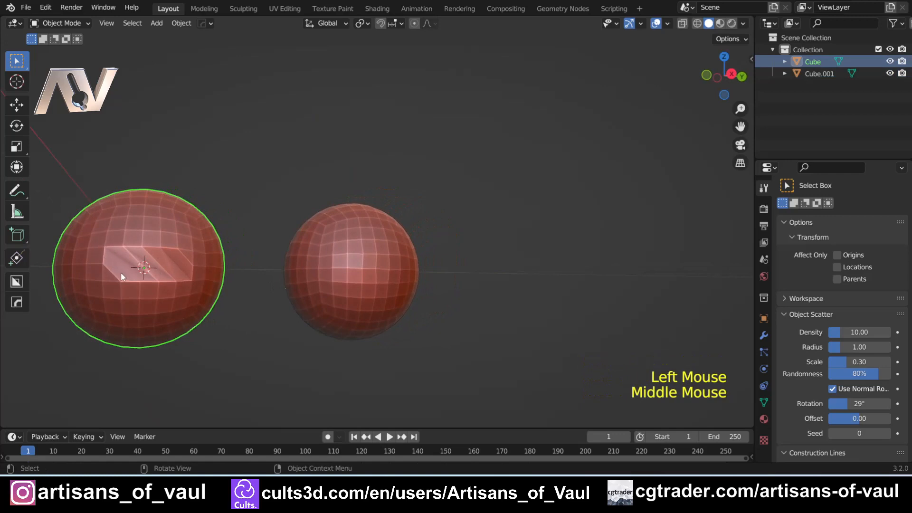
mouse_move(168, 295)
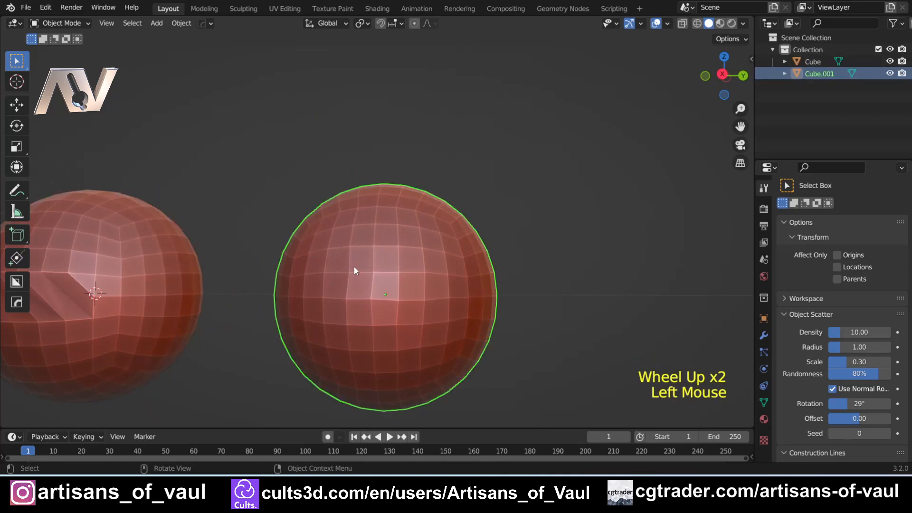
scroll(down, 3)
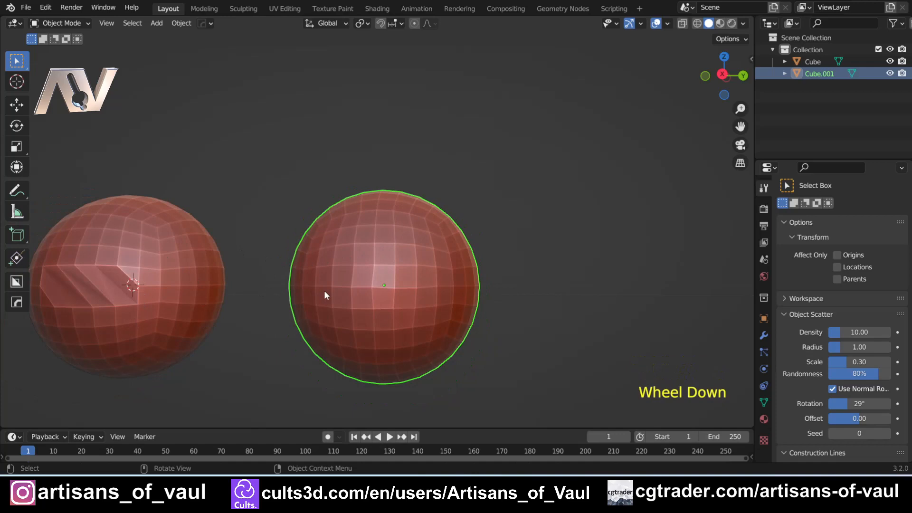
drag(326, 295, 357, 263)
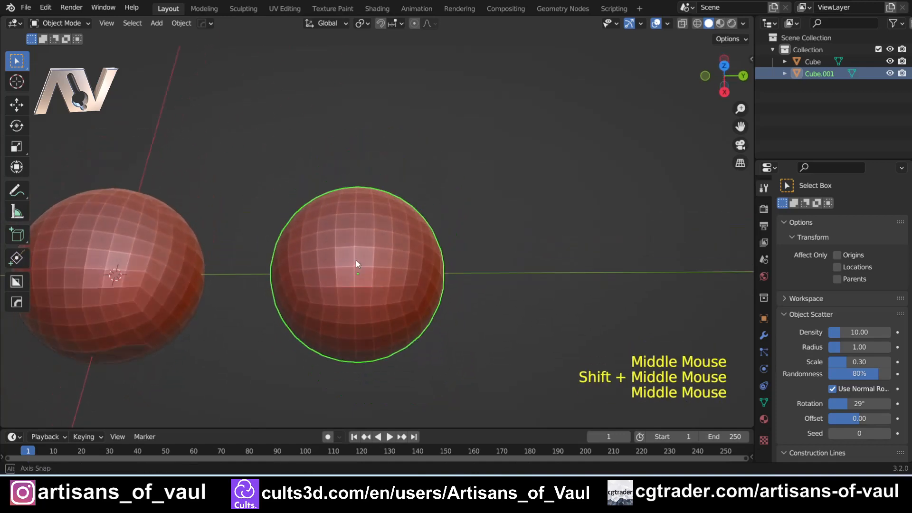
key(Tab)
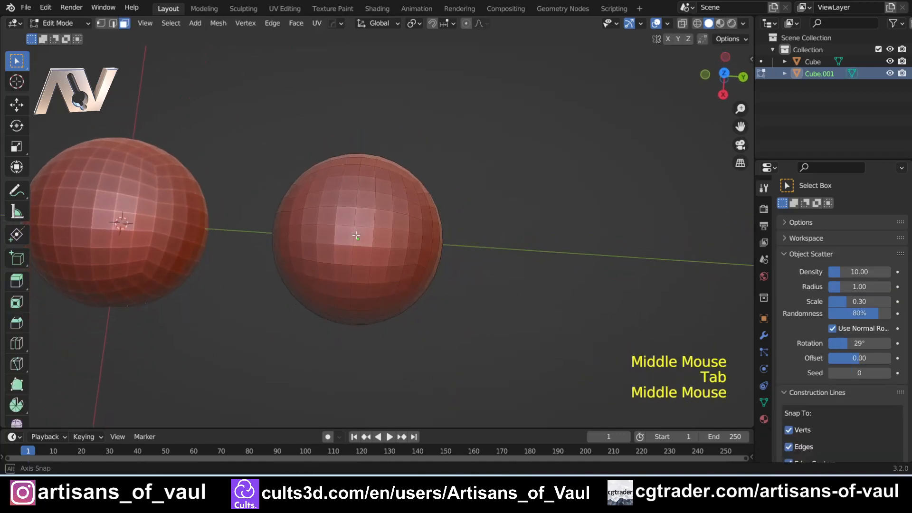
click(354, 236)
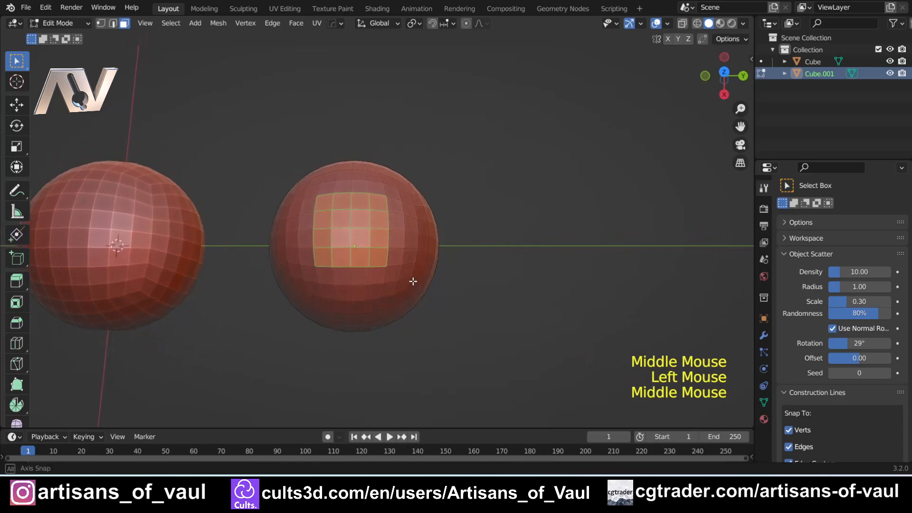
scroll(up, 3)
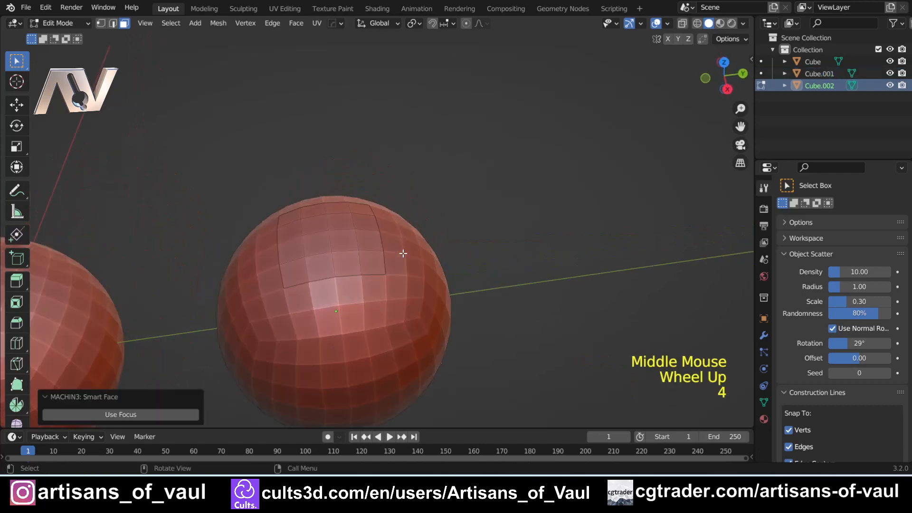
key(Tab)
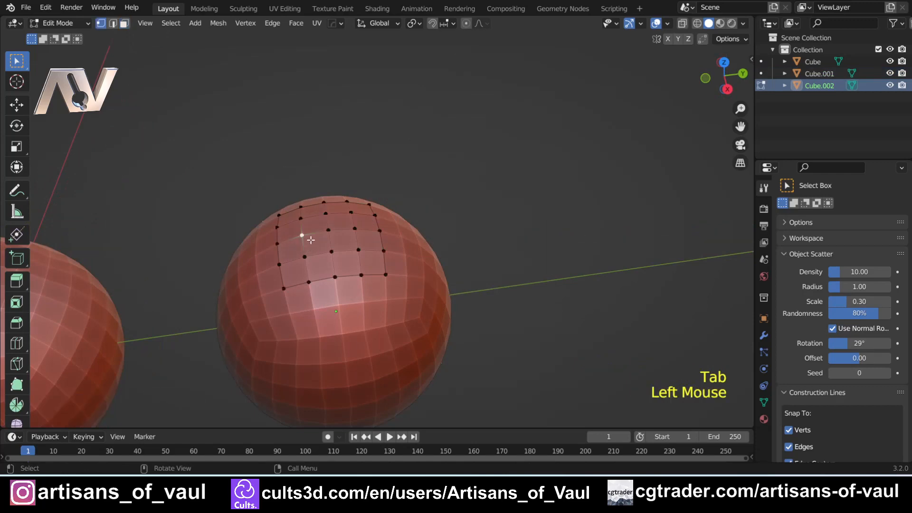
key(Tab)
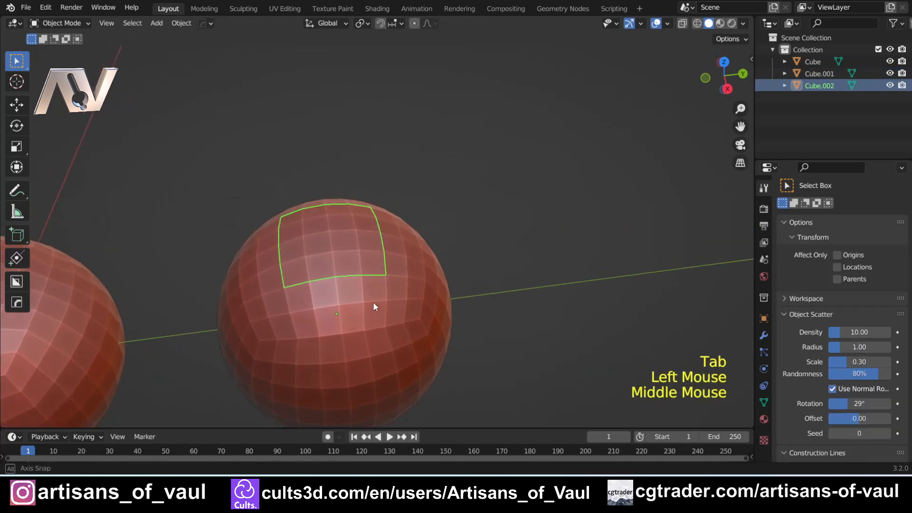
key(g)
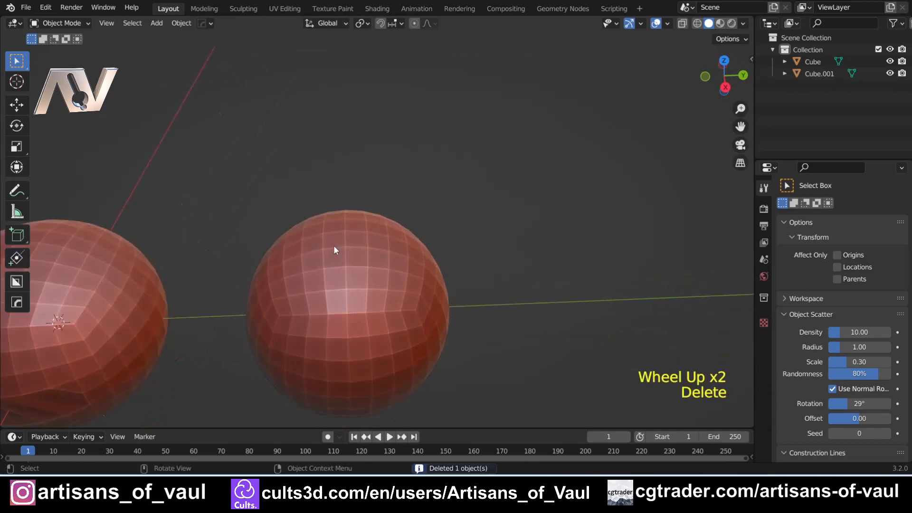
- Separate the selected square face patch by Selection into a new object, Cube.002
key(Tab)
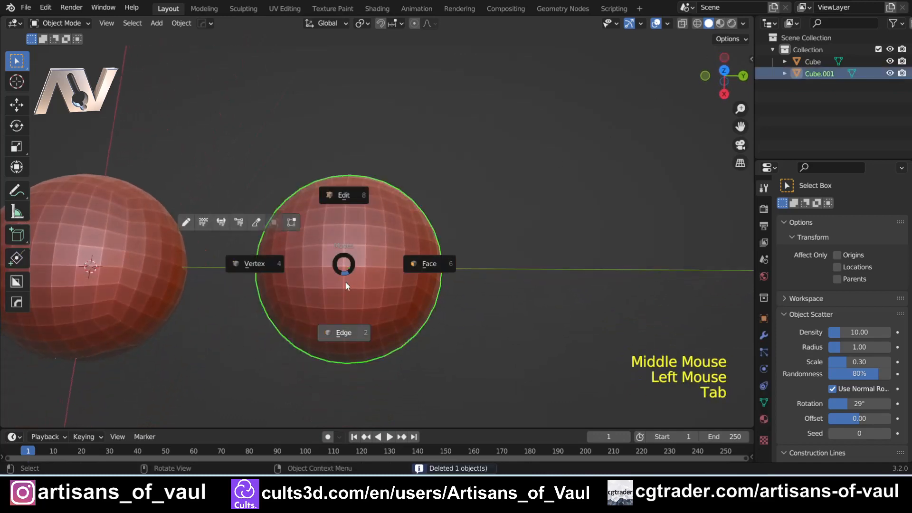
click(343, 195)
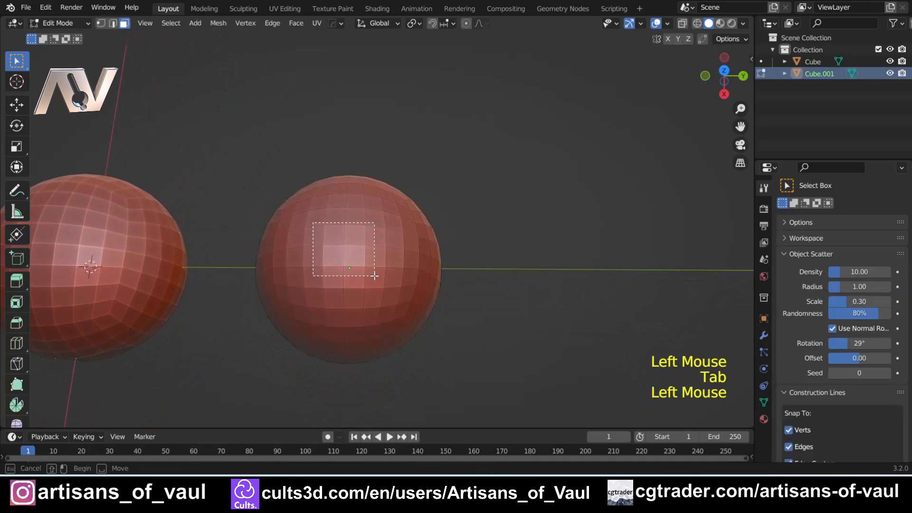
key(shift+d)
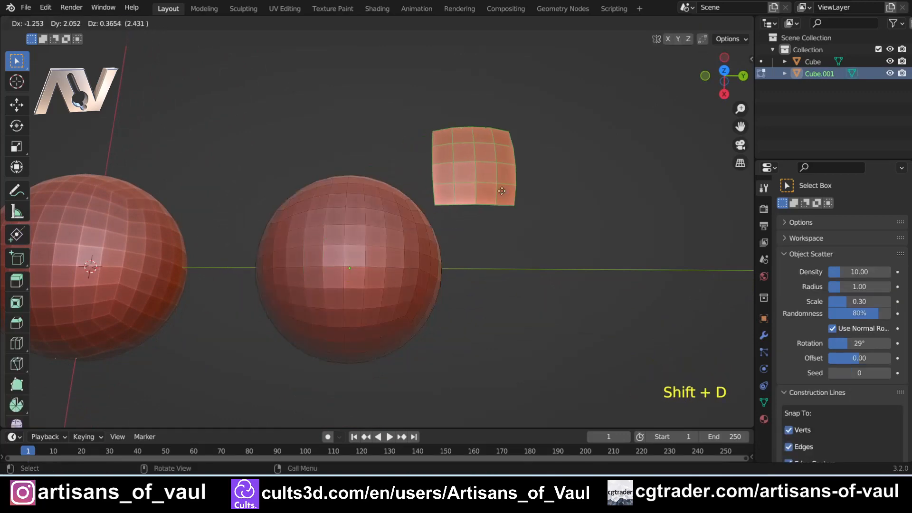
key(p)
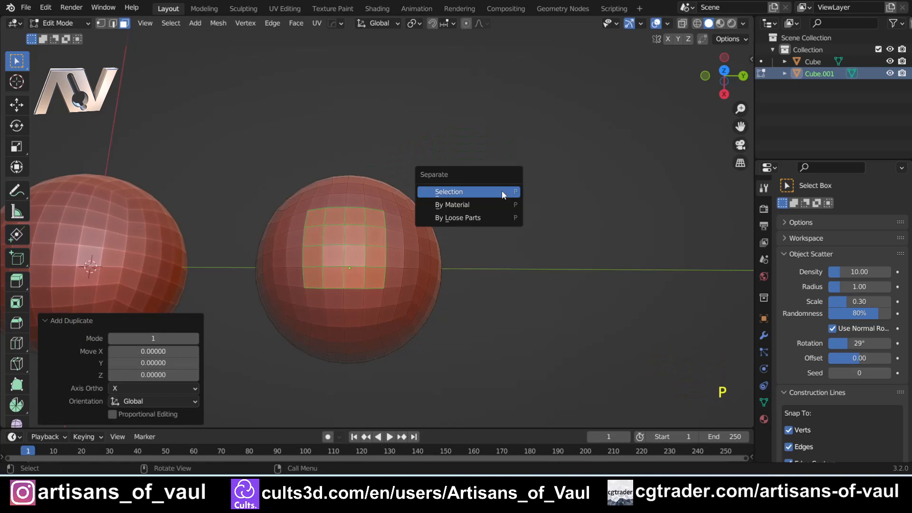
click(449, 191)
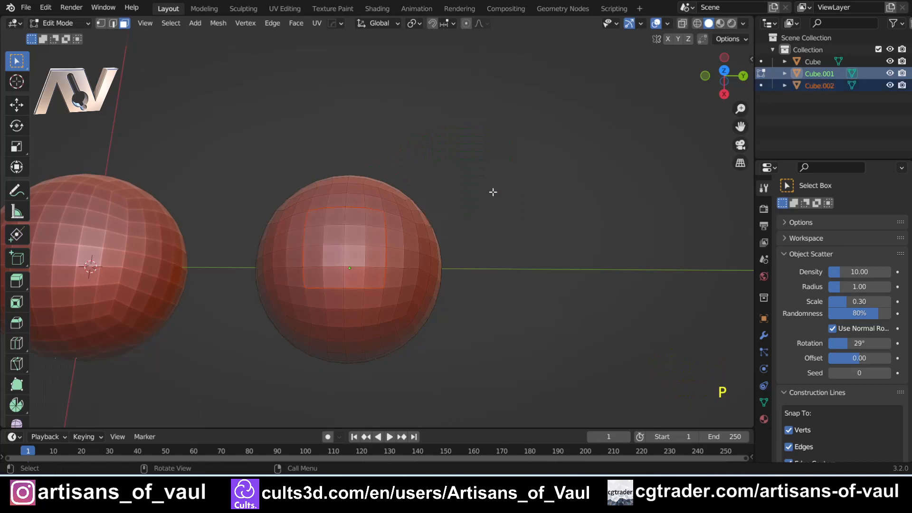
key(Tab)
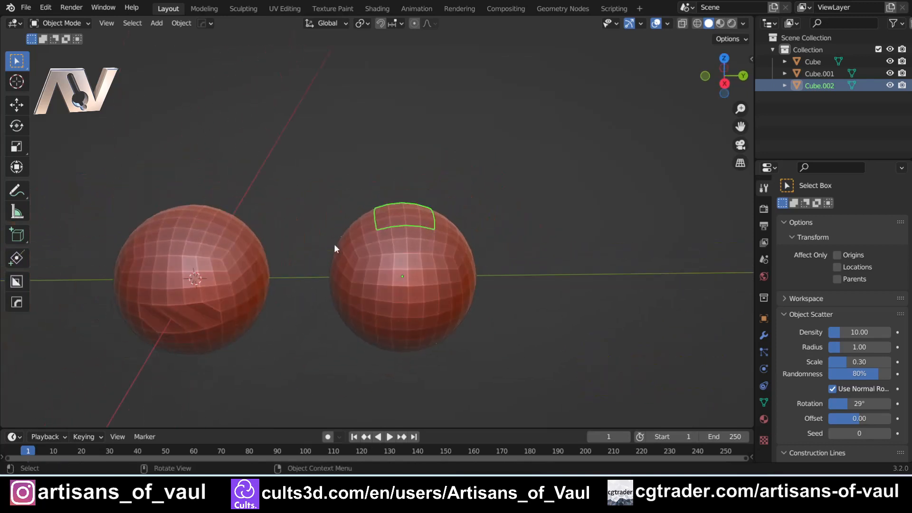
mouse_move(301, 340)
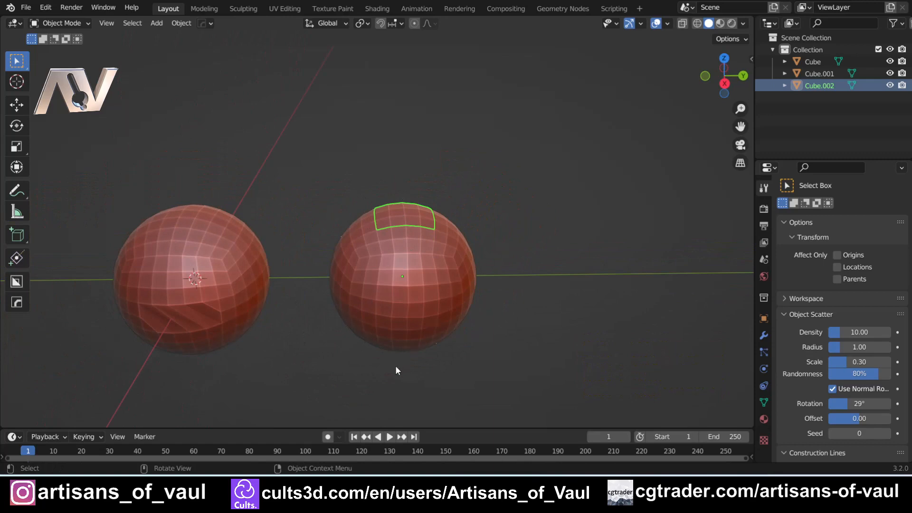
mouse_move(439, 321)
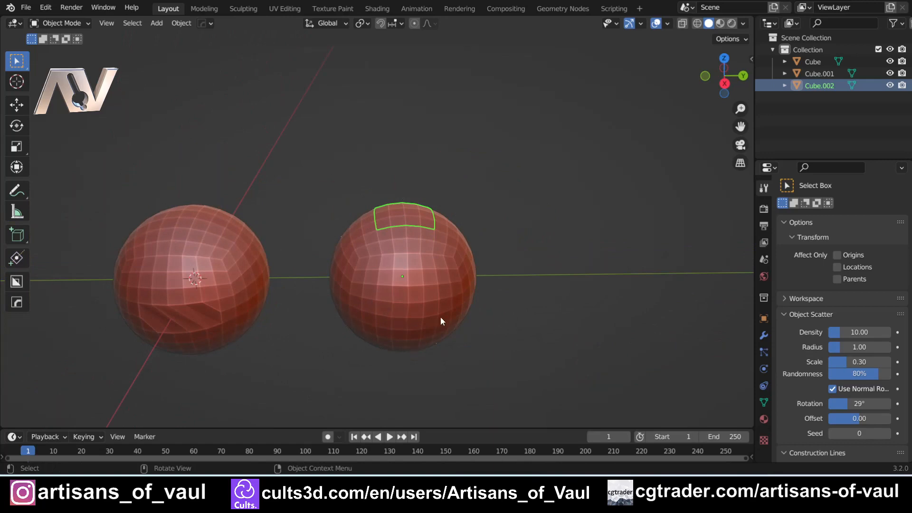
mouse_move(405, 361)
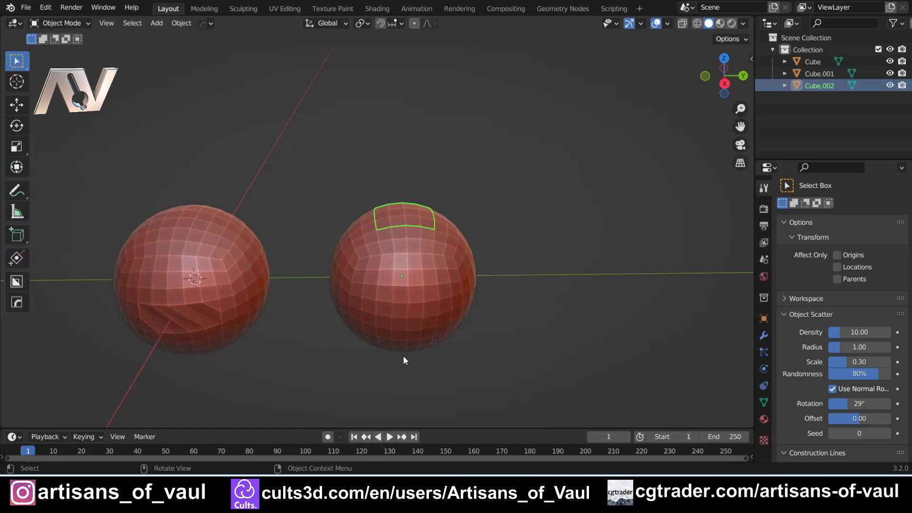